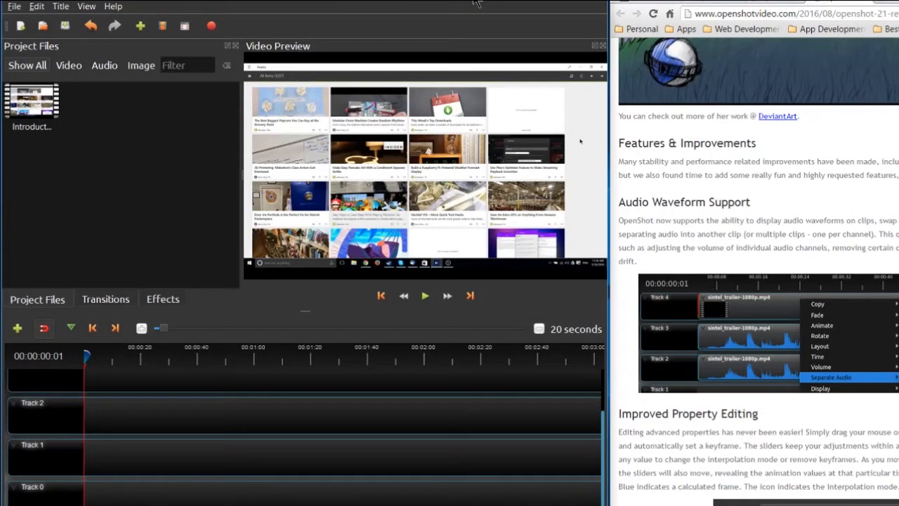
pyautogui.moveTo(457, 26)
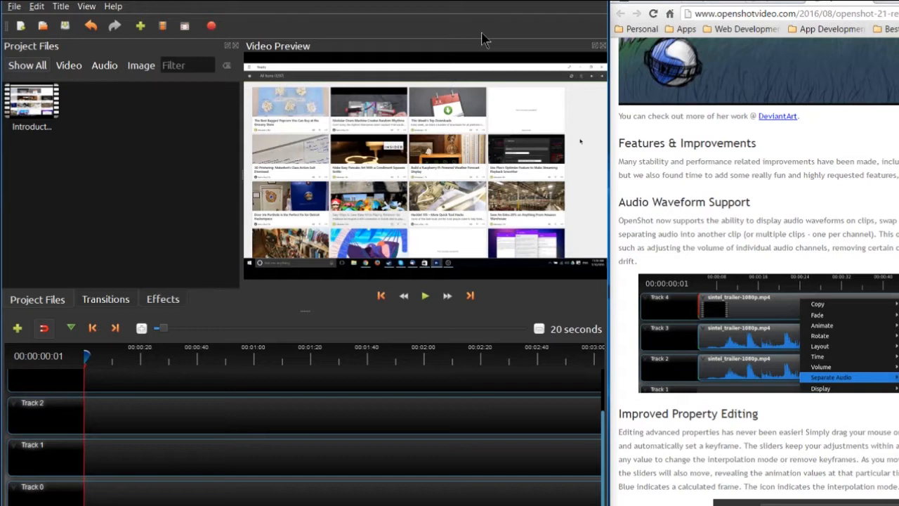
pyautogui.moveTo(537, 297)
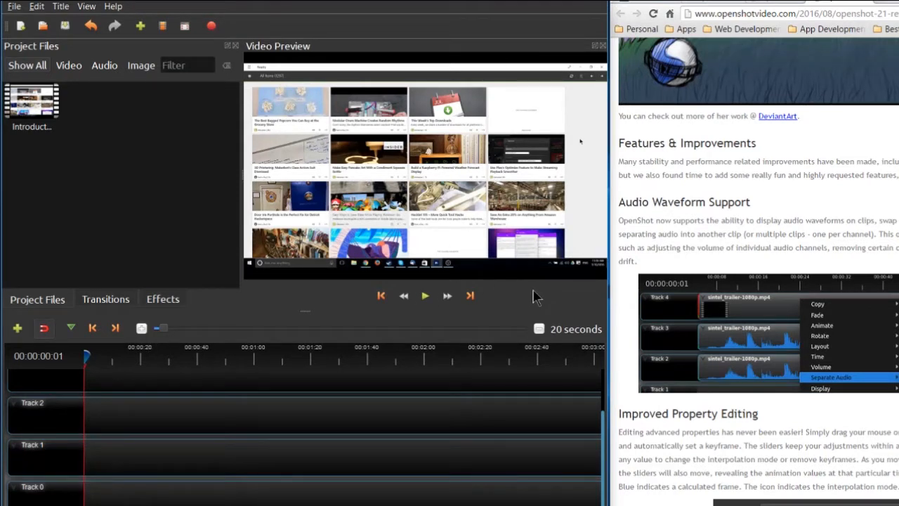
pyautogui.moveTo(161, 115)
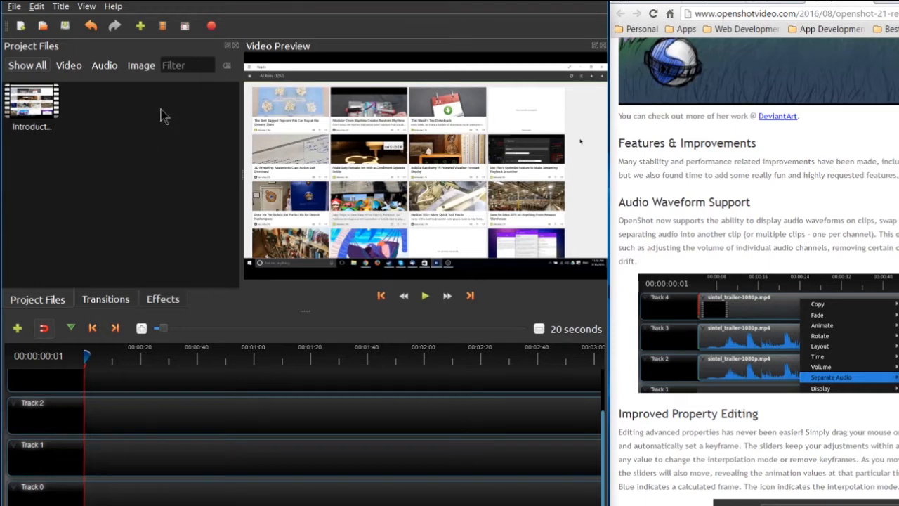
pyautogui.moveTo(156, 130)
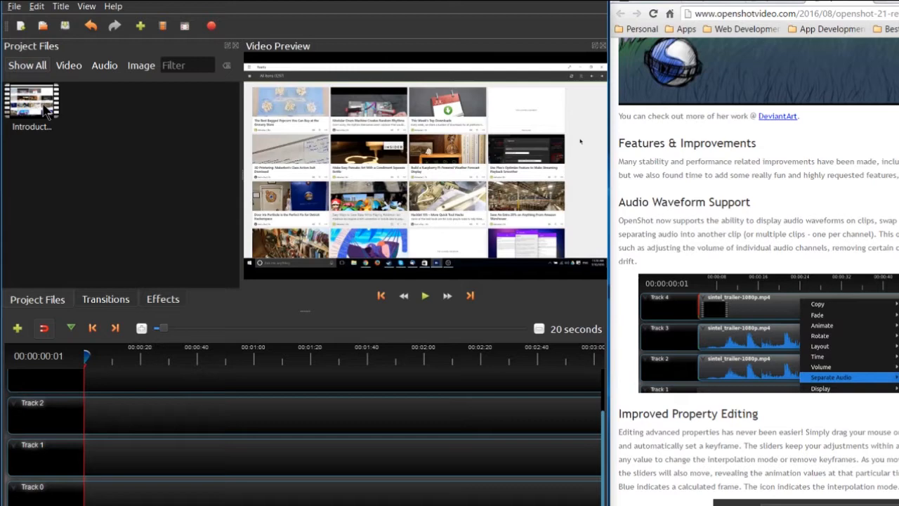
# Step: Place the introduction clip from Project Files onto Track 1 and move its video up to Track 2
pyautogui.moveTo(31, 102); pyautogui.dragTo(91, 456)
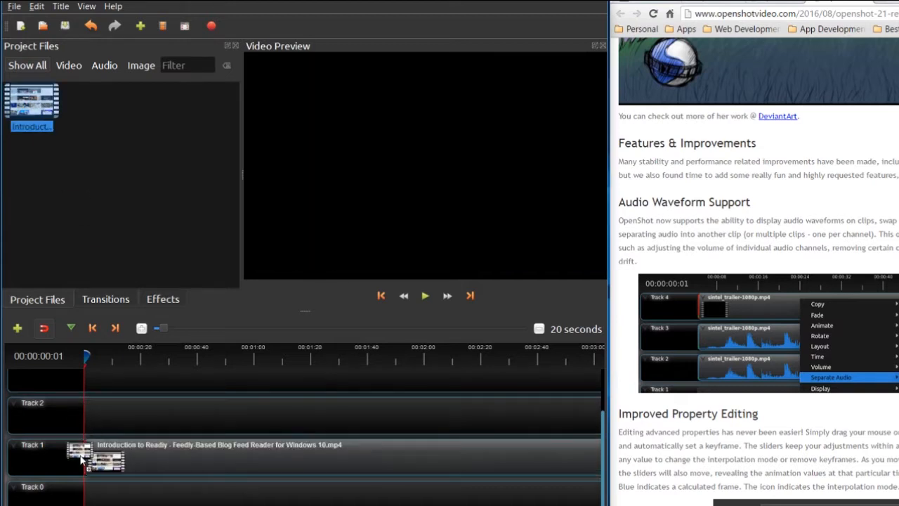
pyautogui.click(424, 295)
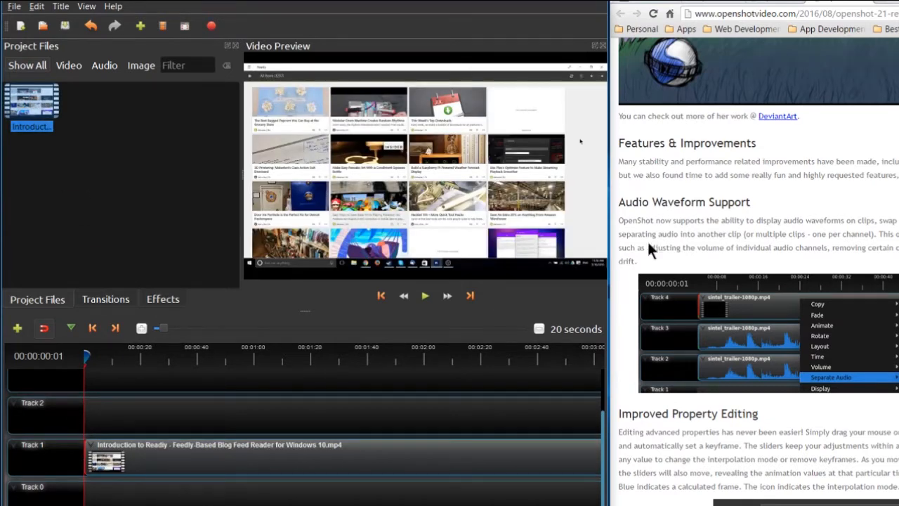
pyautogui.moveTo(224, 446)
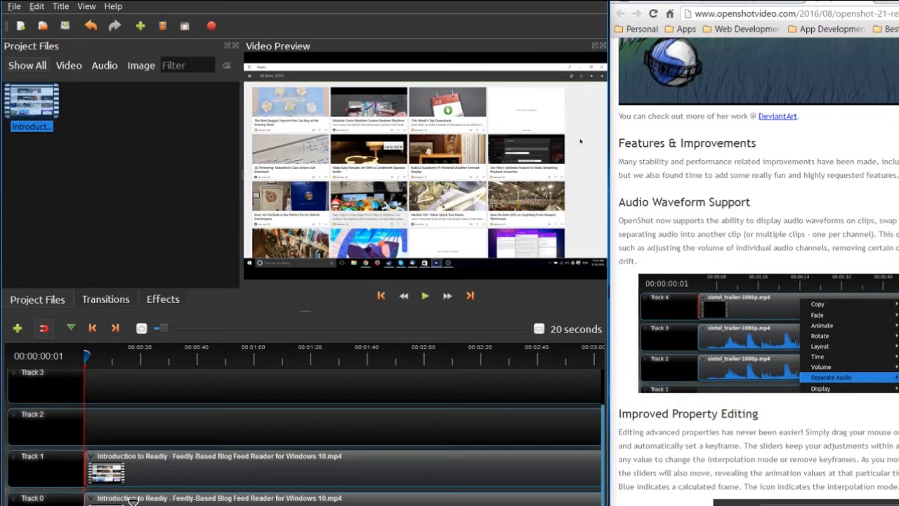
pyautogui.moveTo(827, 353)
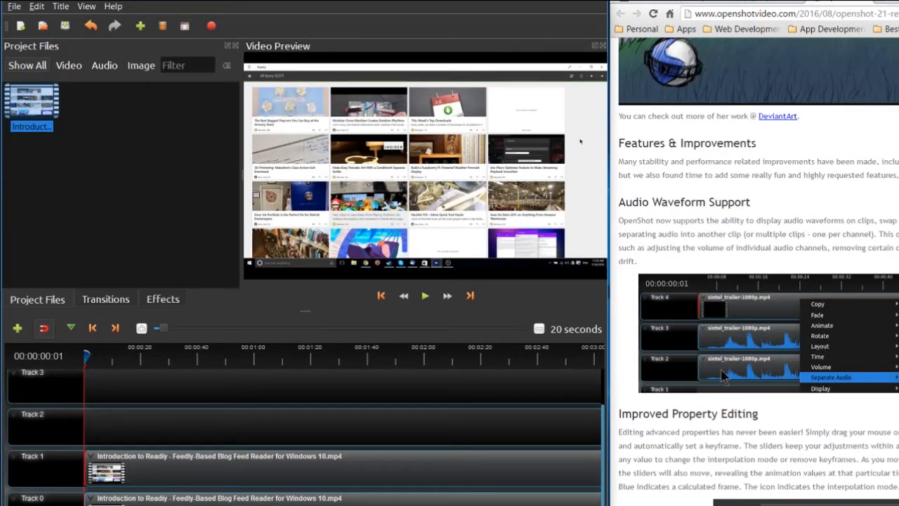
pyautogui.moveTo(163, 466)
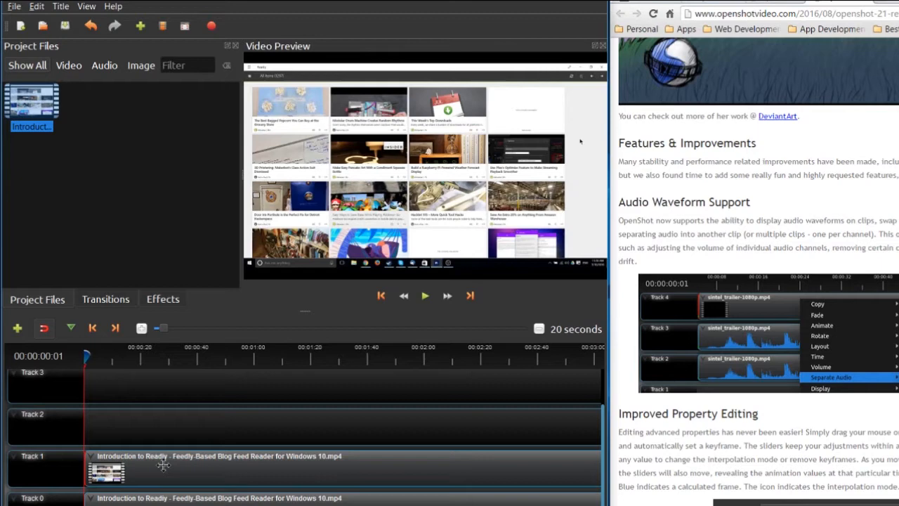
pyautogui.moveTo(163, 465); pyautogui.dragTo(163, 428)
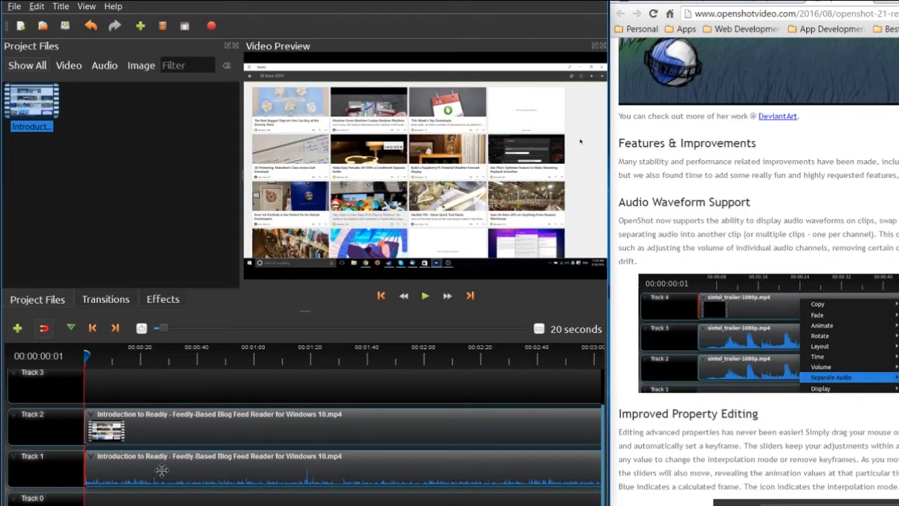
pyautogui.moveTo(340, 364)
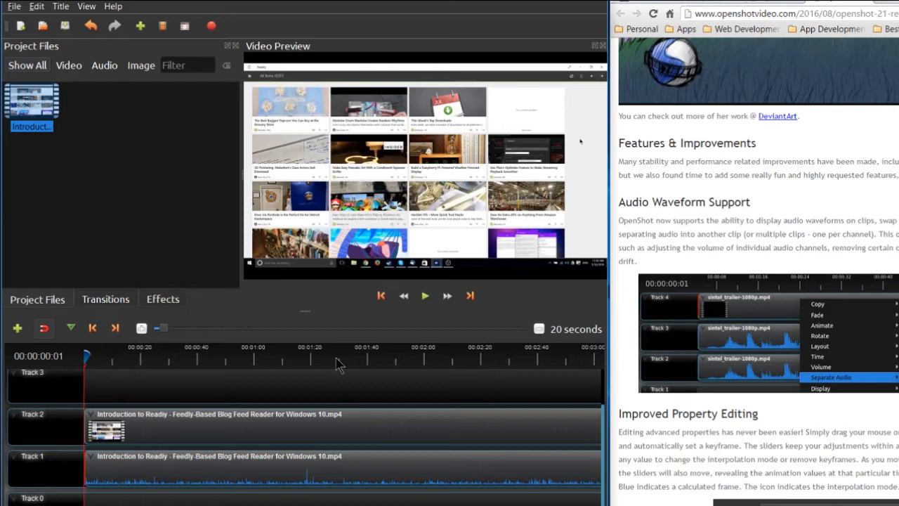
pyautogui.moveTo(86, 356); pyautogui.dragTo(336, 357)
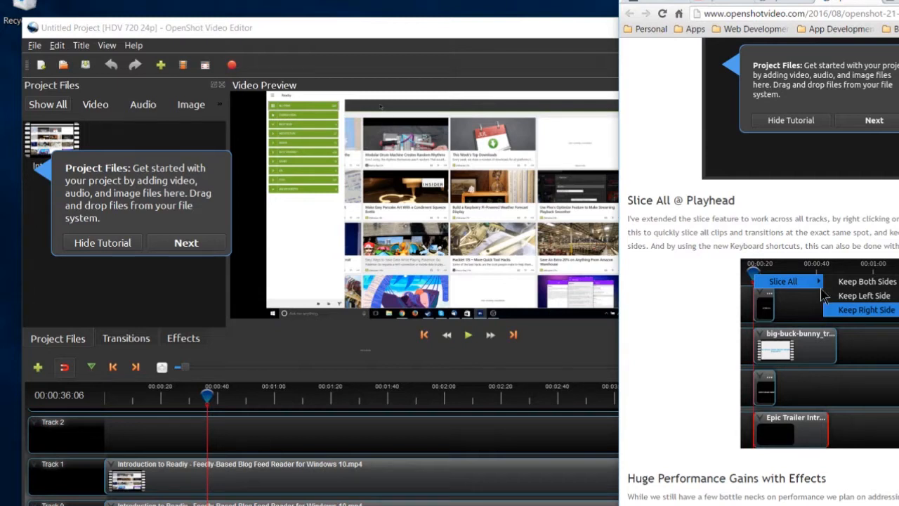
pyautogui.moveTo(203, 401)
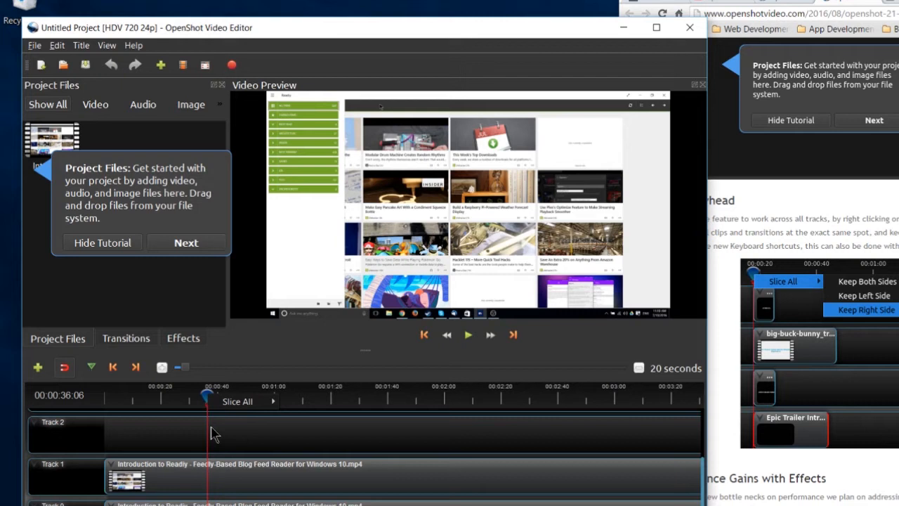
pyautogui.moveTo(241, 427)
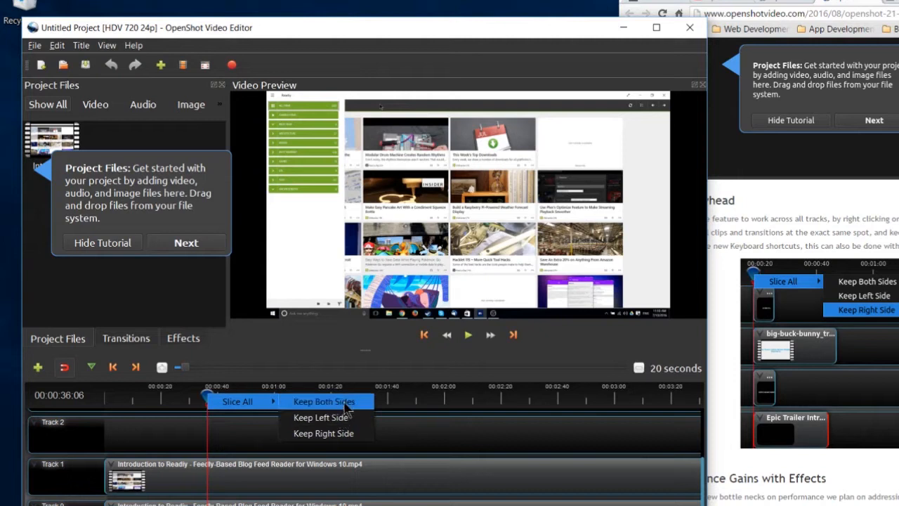
pyautogui.moveTo(323, 433)
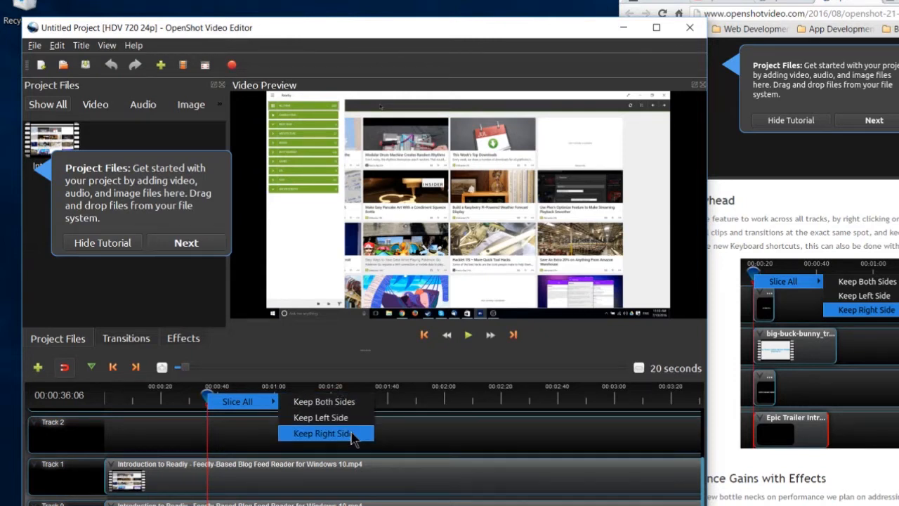
pyautogui.moveTo(323, 401)
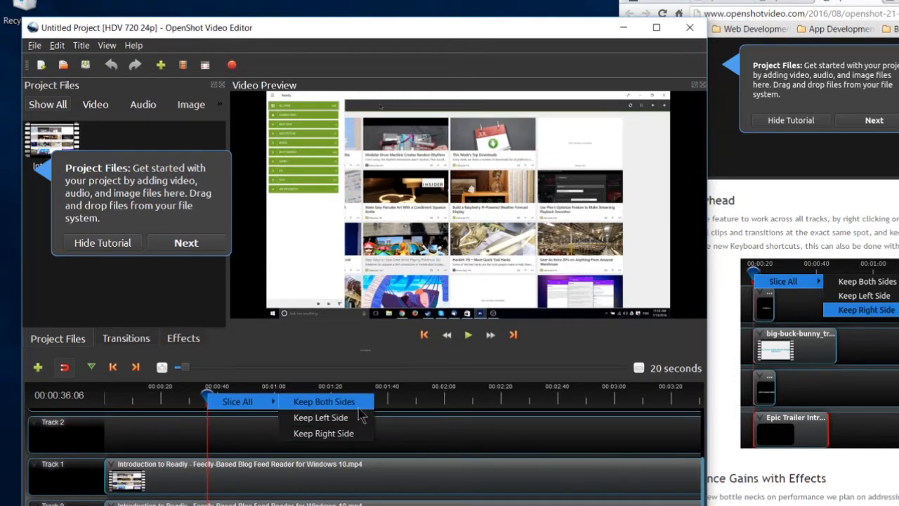
pyautogui.moveTo(321, 417)
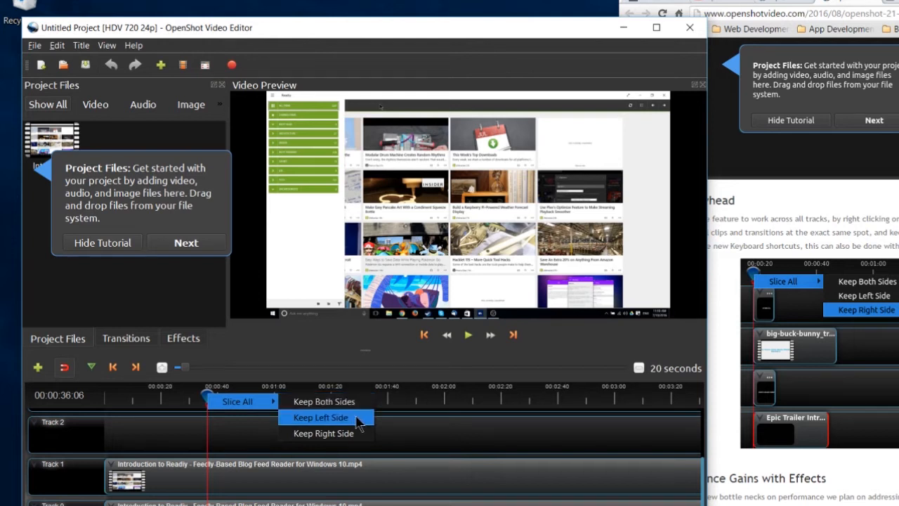
pyautogui.moveTo(323, 402)
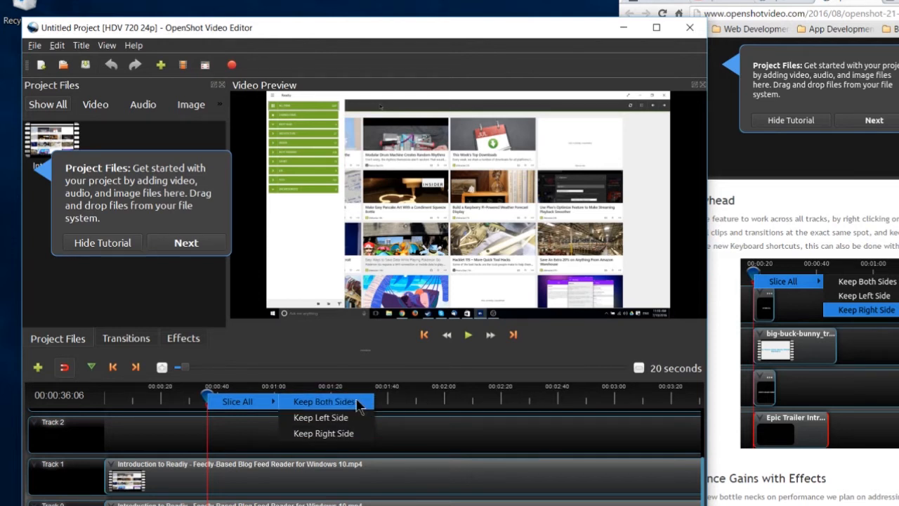
# Step: Slice all clips at the 00:00:36 playhead, keeping both sides
pyautogui.click(323, 402)
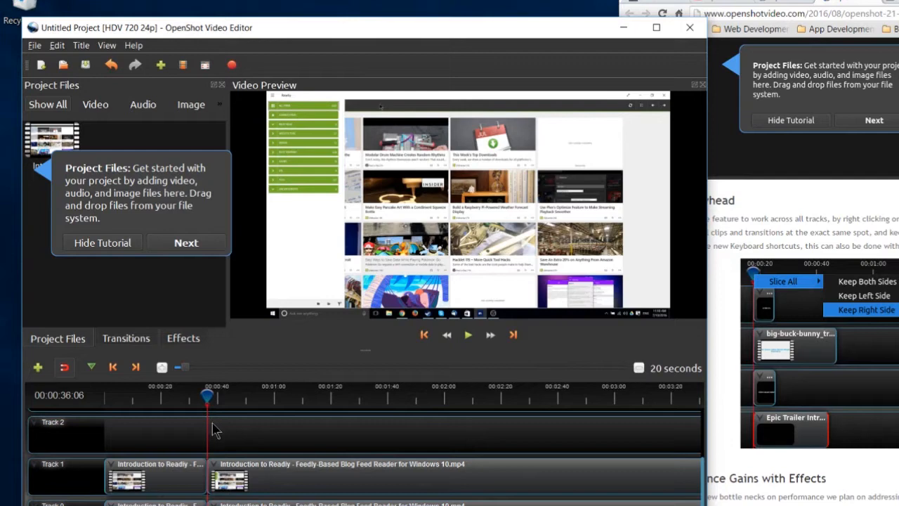
pyautogui.moveTo(845, 413)
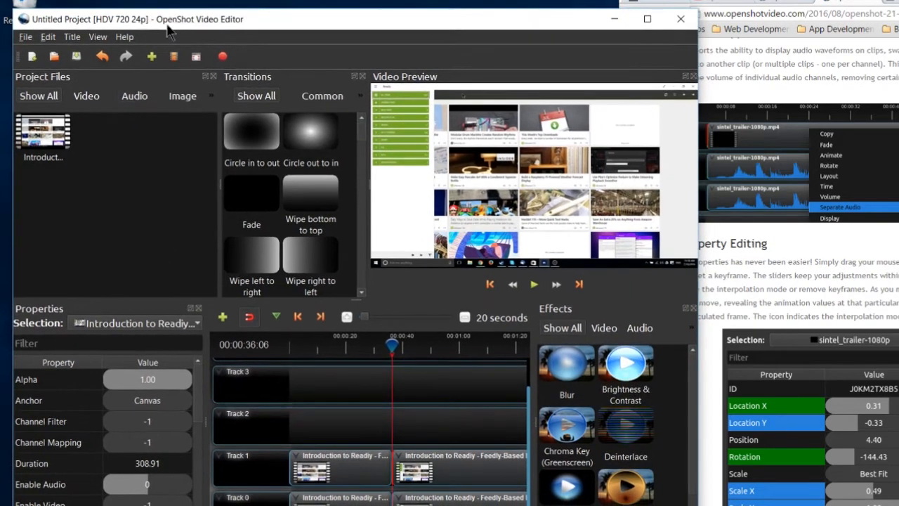
pyautogui.moveTo(182, 386)
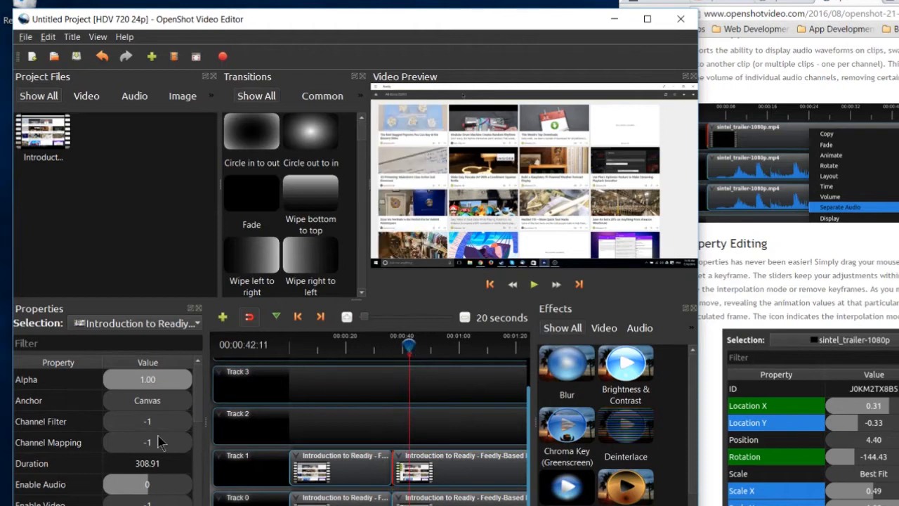
pyautogui.scroll(-3)
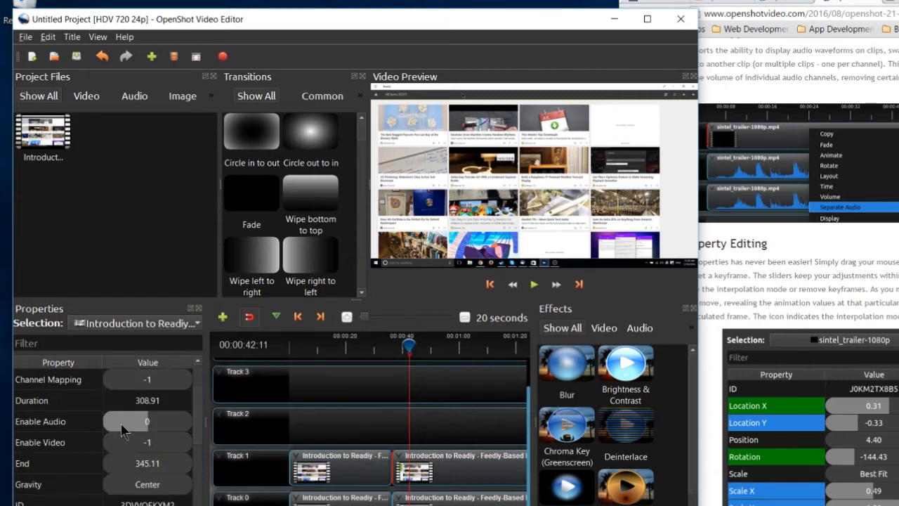
pyautogui.moveTo(153, 425)
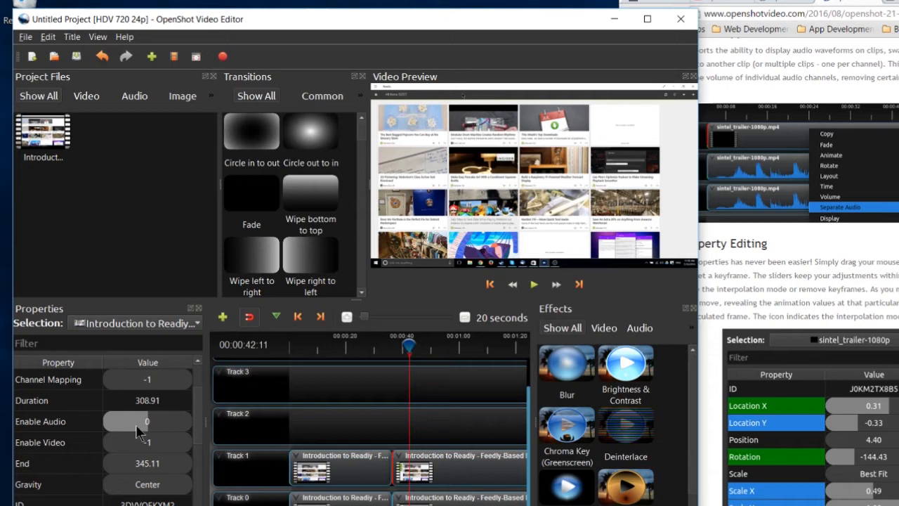
pyautogui.click(146, 421)
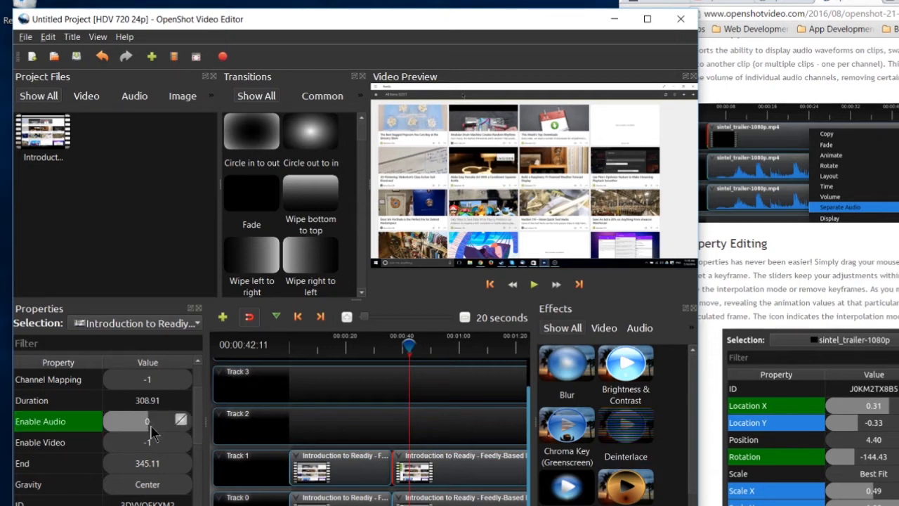
pyautogui.scroll(-3)
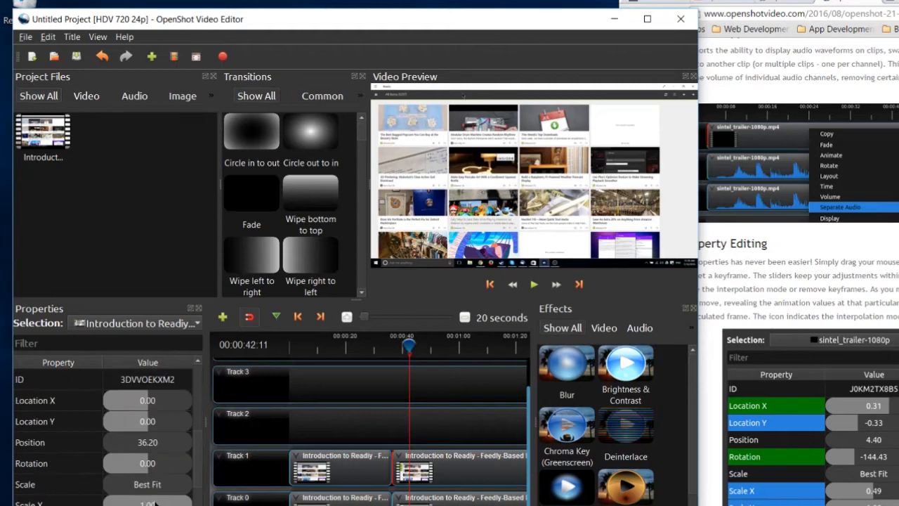
pyautogui.moveTo(480, 252)
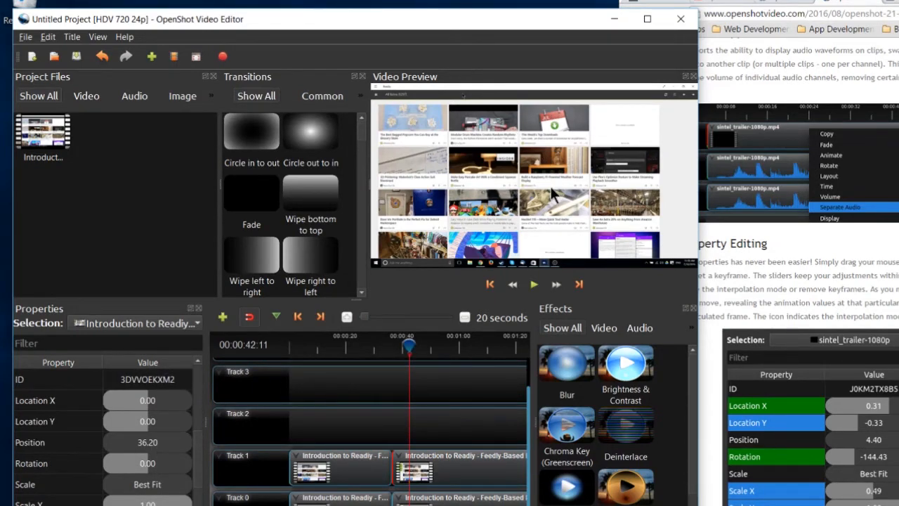
pyautogui.moveTo(554, 167)
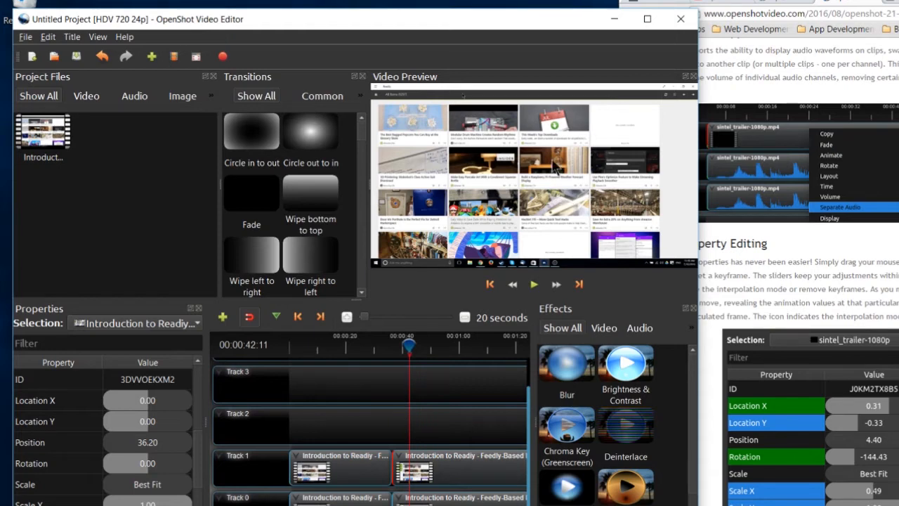
pyautogui.moveTo(414, 227)
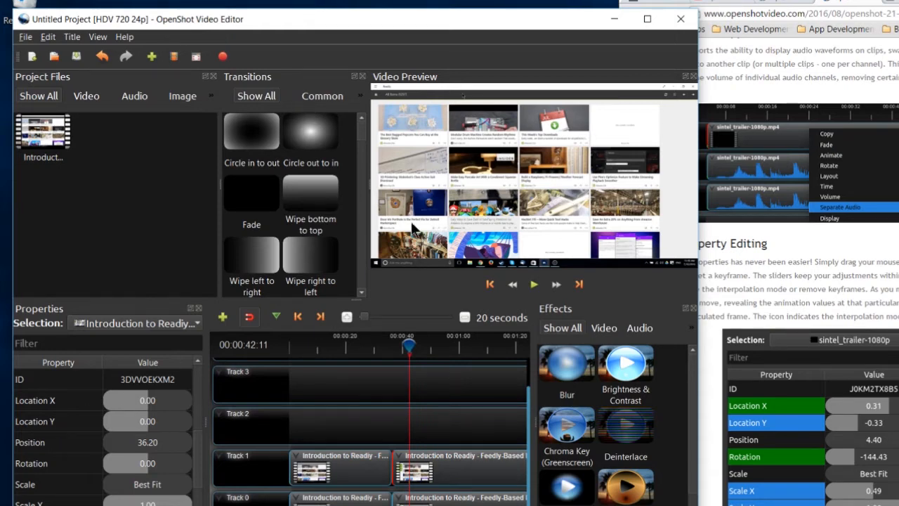
pyautogui.moveTo(171, 453)
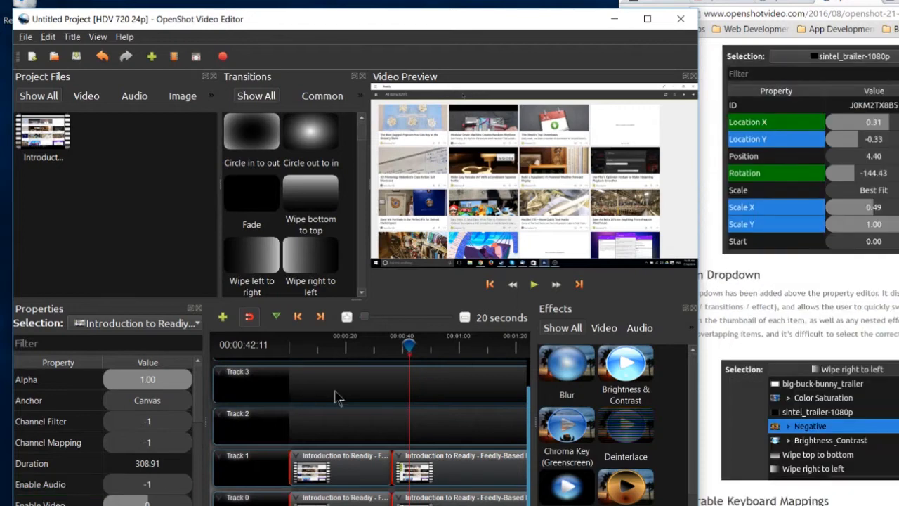
pyautogui.moveTo(348, 402)
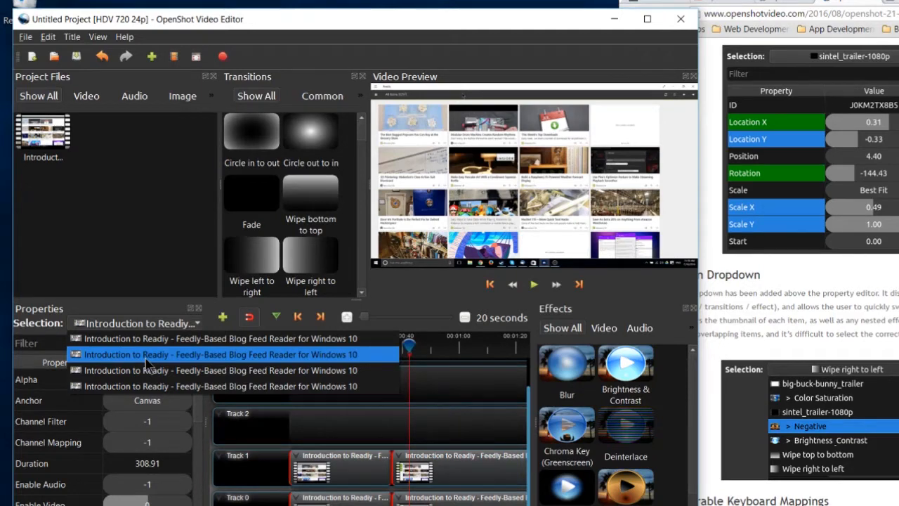
pyautogui.click(217, 371)
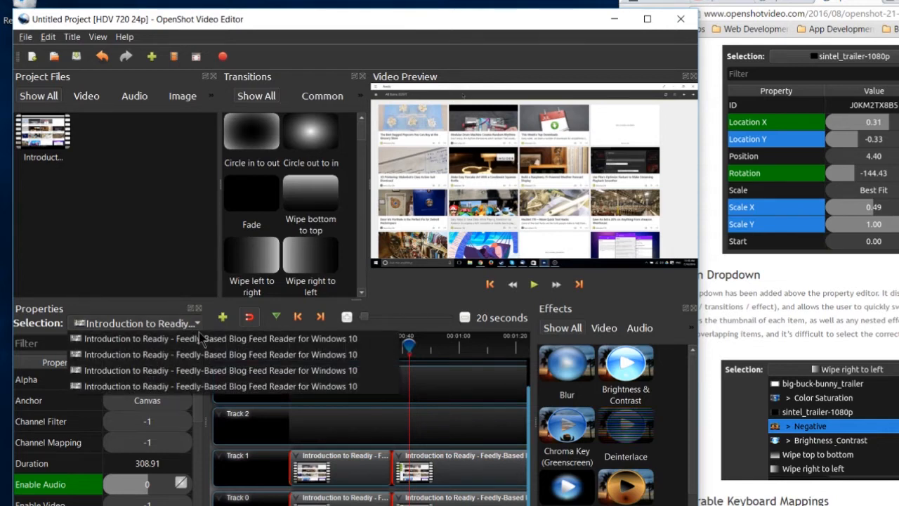
pyautogui.moveTo(253, 354)
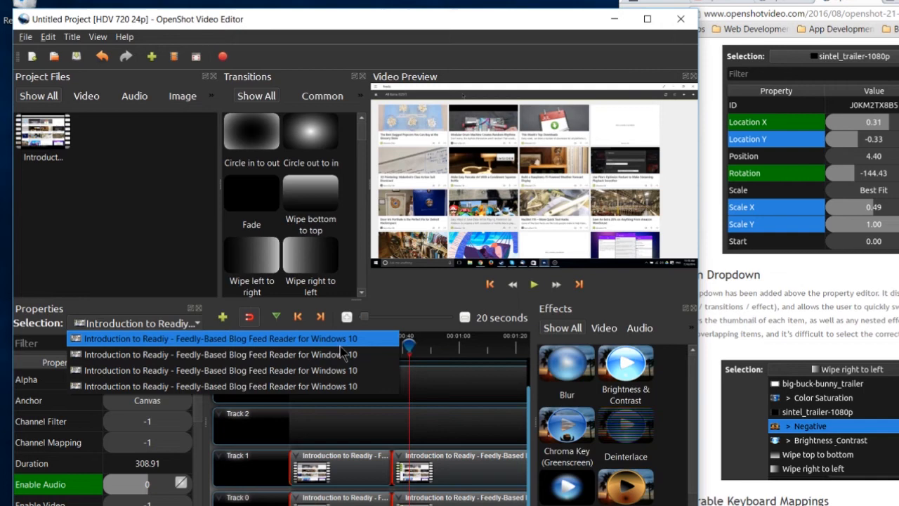
pyautogui.moveTo(372, 354)
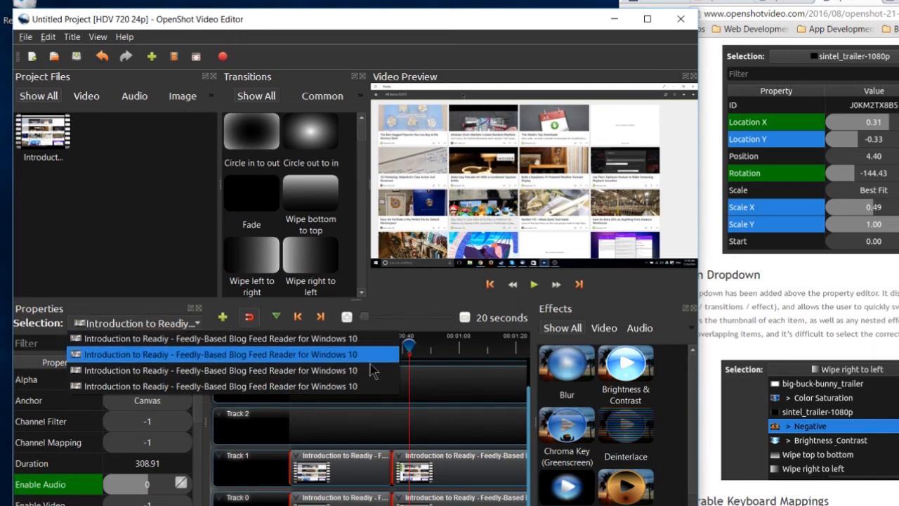
pyautogui.moveTo(374, 362)
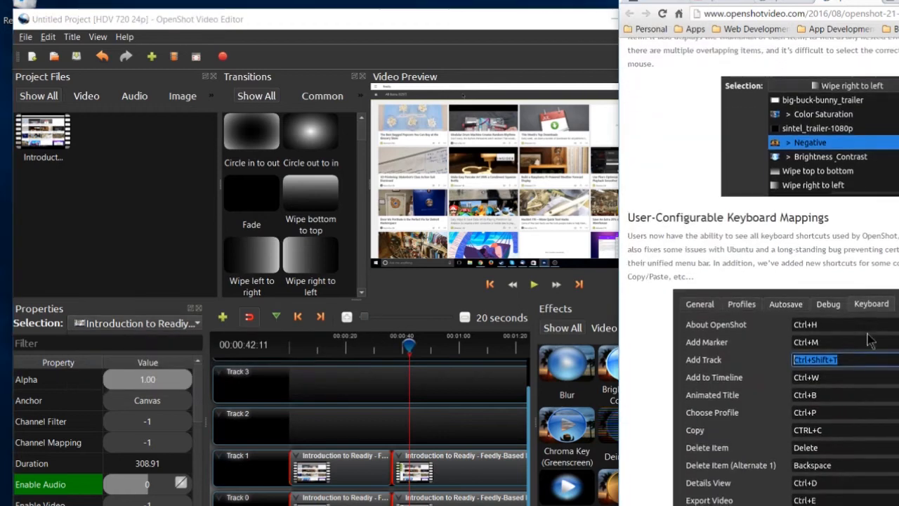
pyautogui.scroll(-3)
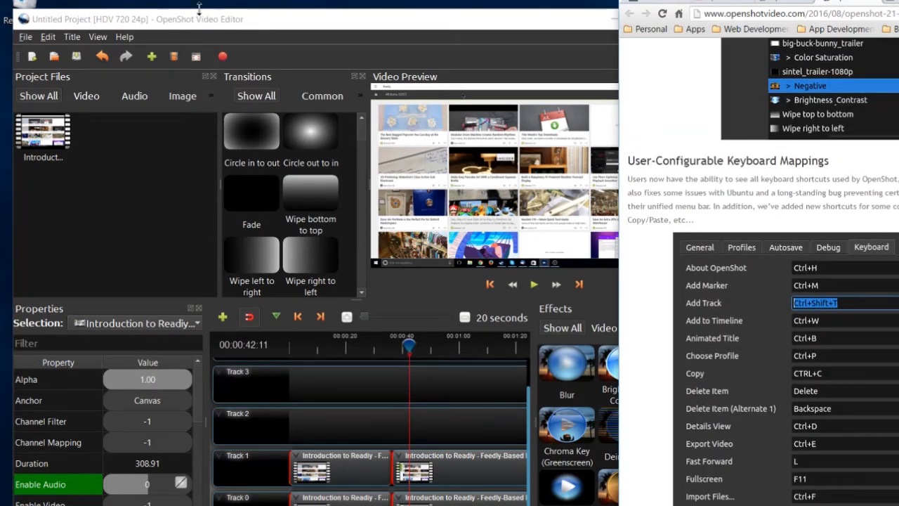
pyautogui.click(48, 36)
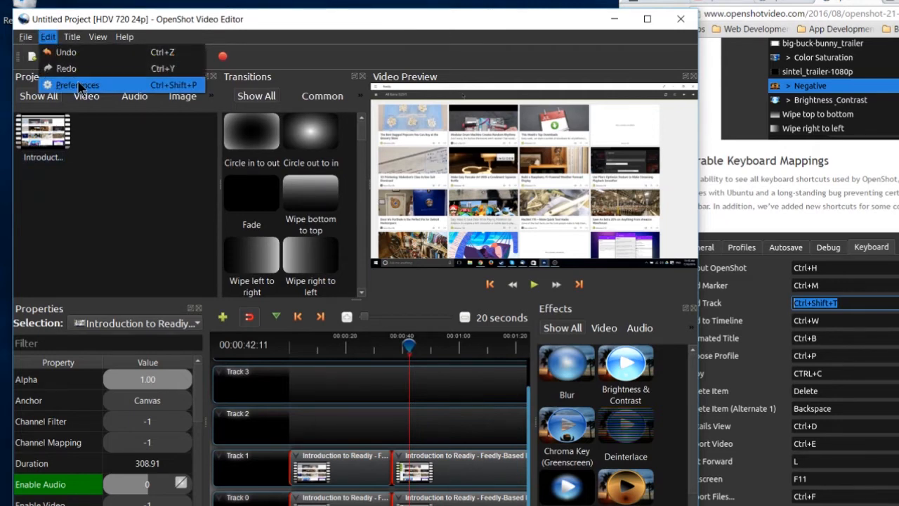
pyautogui.click(76, 84)
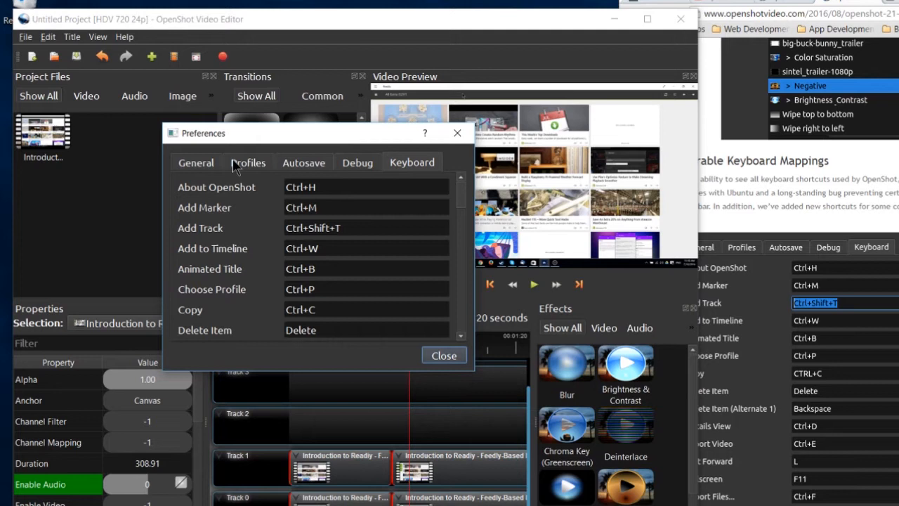
pyautogui.moveTo(508, 376)
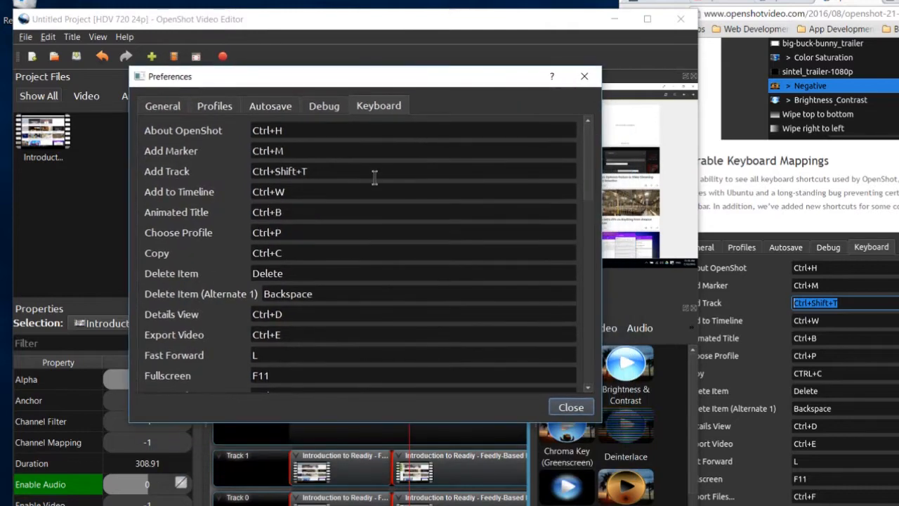
pyautogui.scroll(-3)
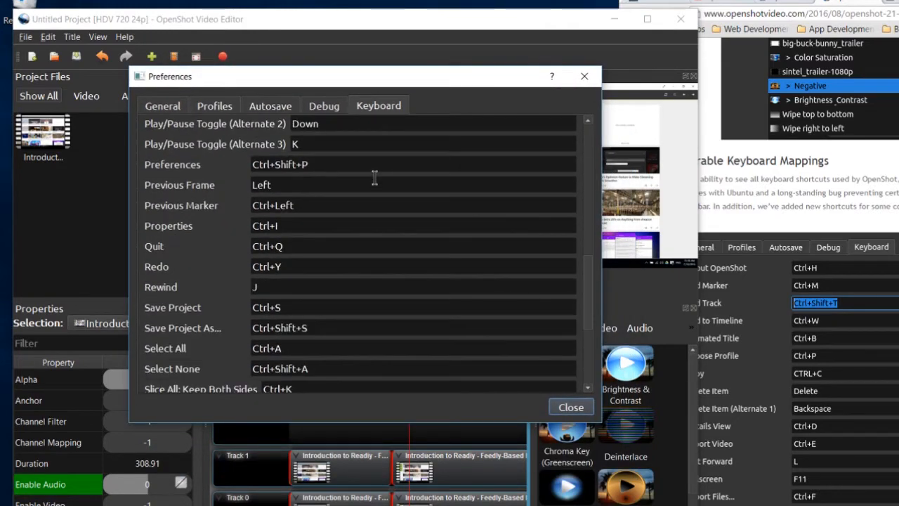
pyautogui.scroll(-3)
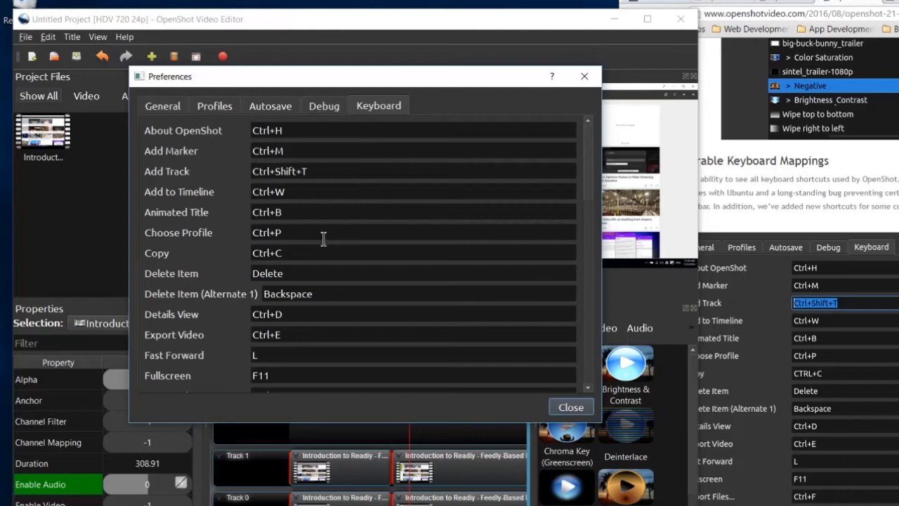
pyautogui.scroll(-3)
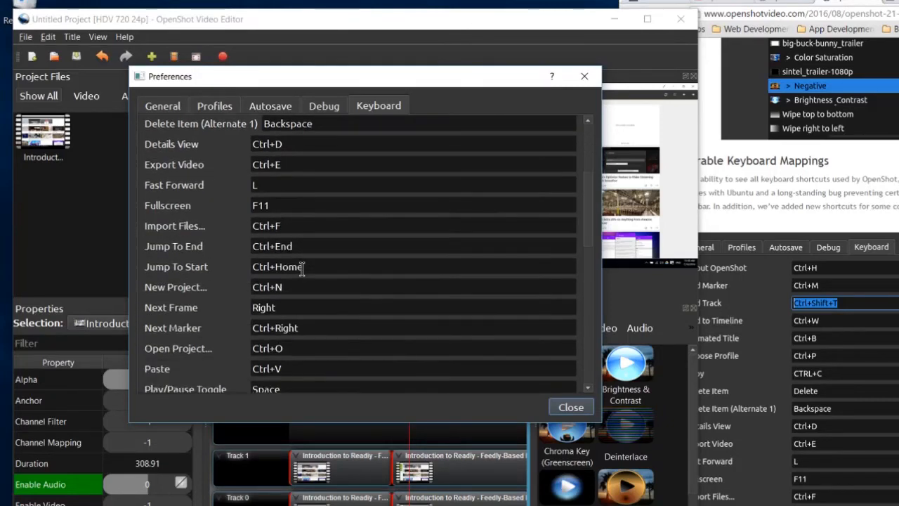
pyautogui.scroll(-3)
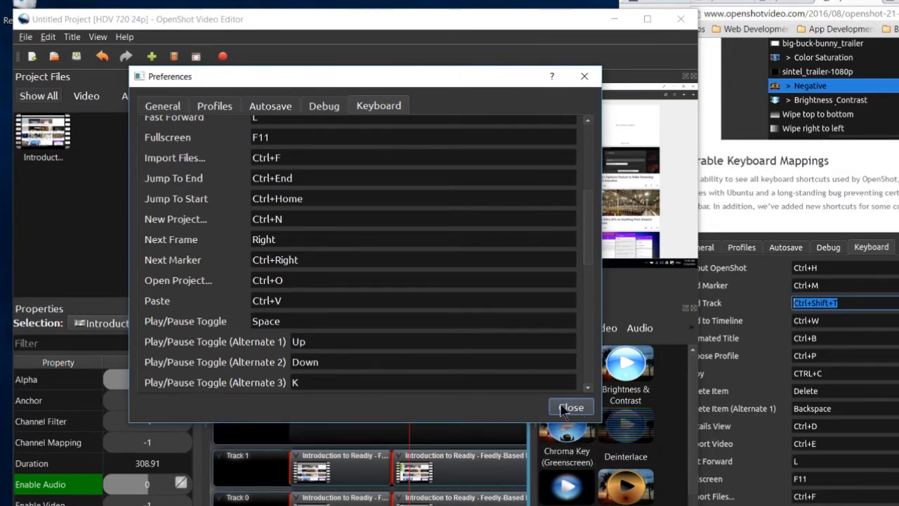
pyautogui.click(570, 407)
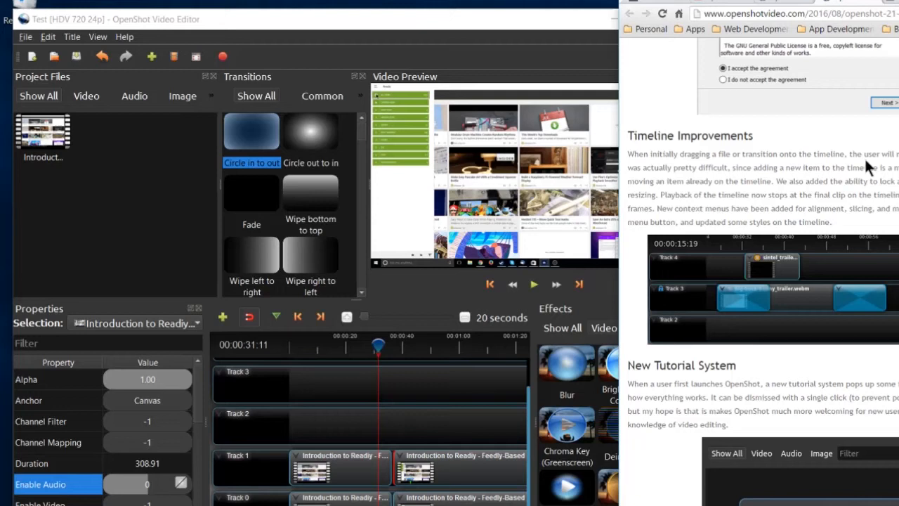
pyautogui.moveTo(795, 153)
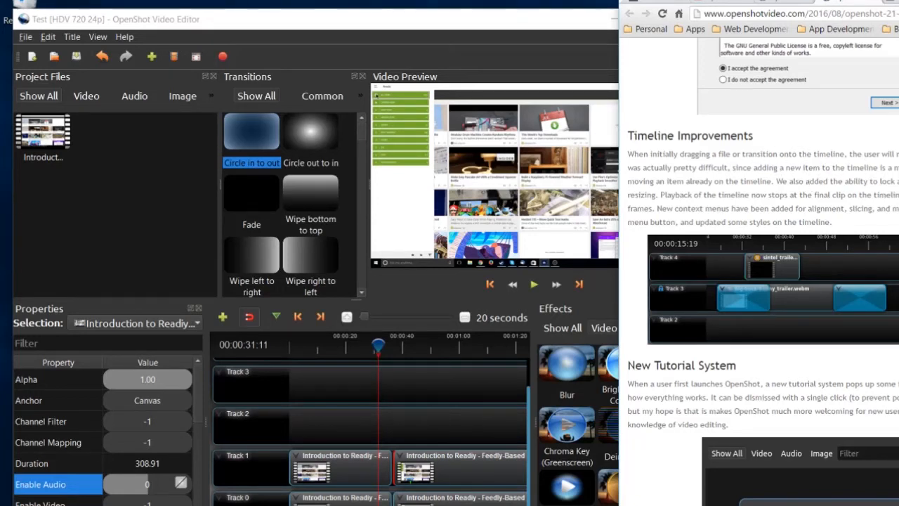
# Step: Add a new track above Track 1 from its header menu
pyautogui.rightClick(250, 467)
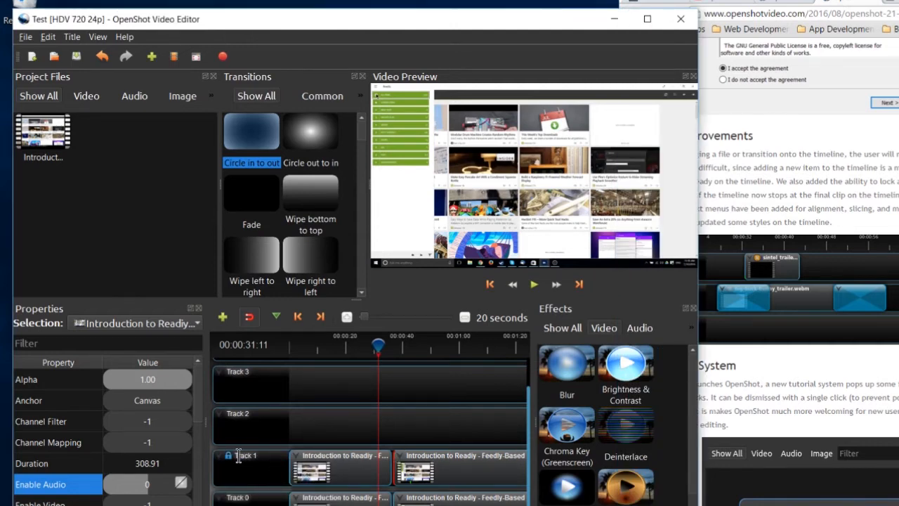
pyautogui.moveTo(457, 450)
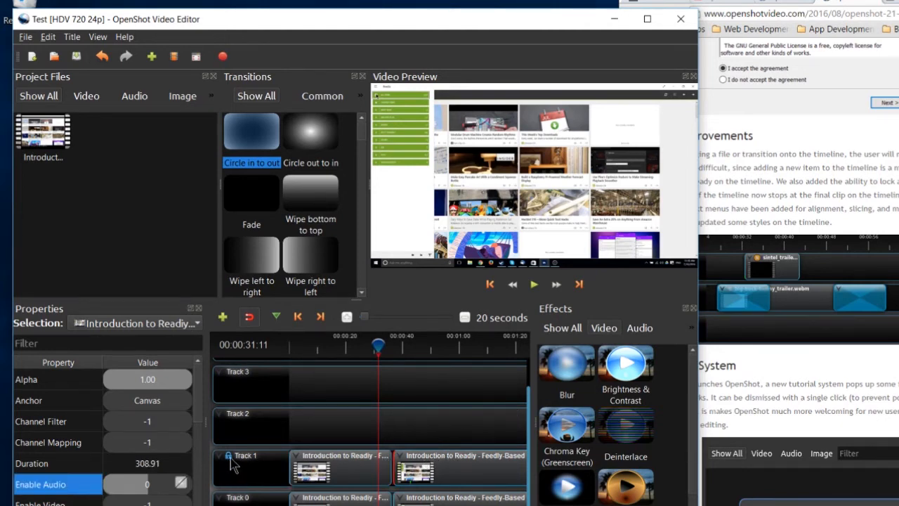
pyautogui.rightClick(246, 463)
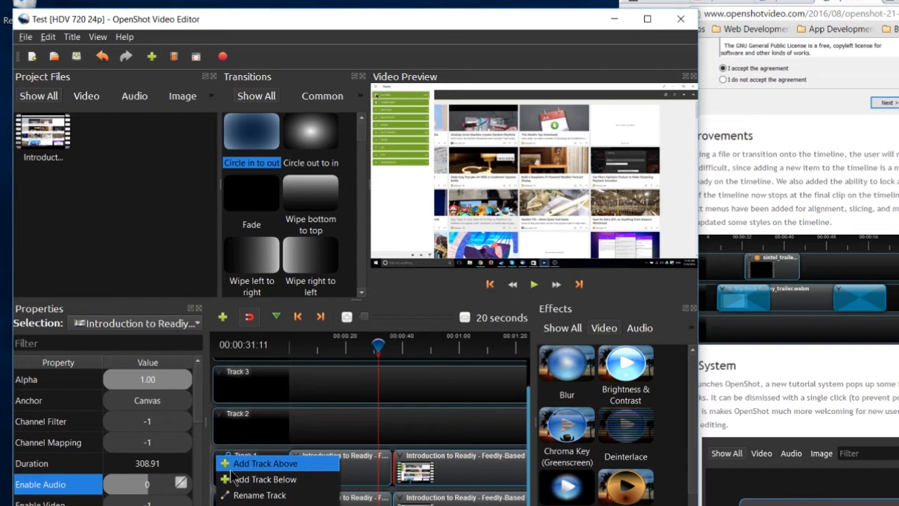
pyautogui.click(396, 411)
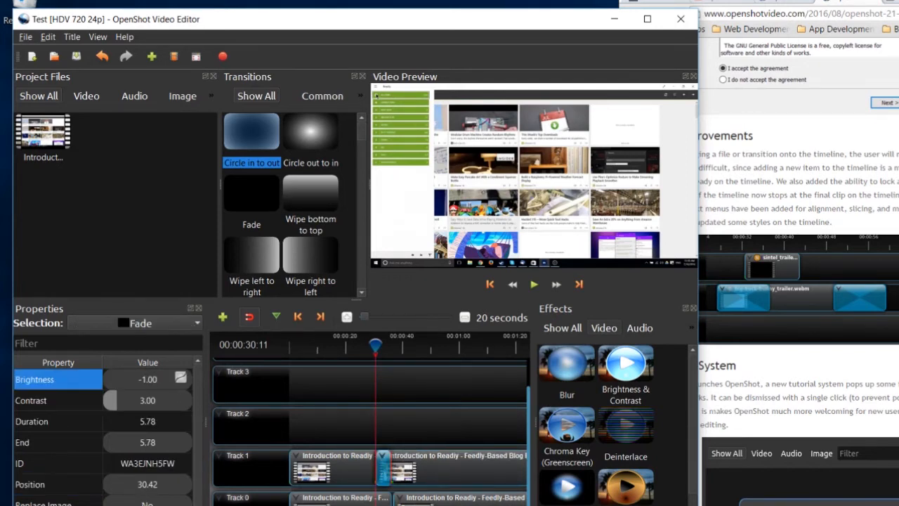
# Step: Overlap the second Track 1 clip onto the first so a Fade transition is created
pyautogui.click(380, 466)
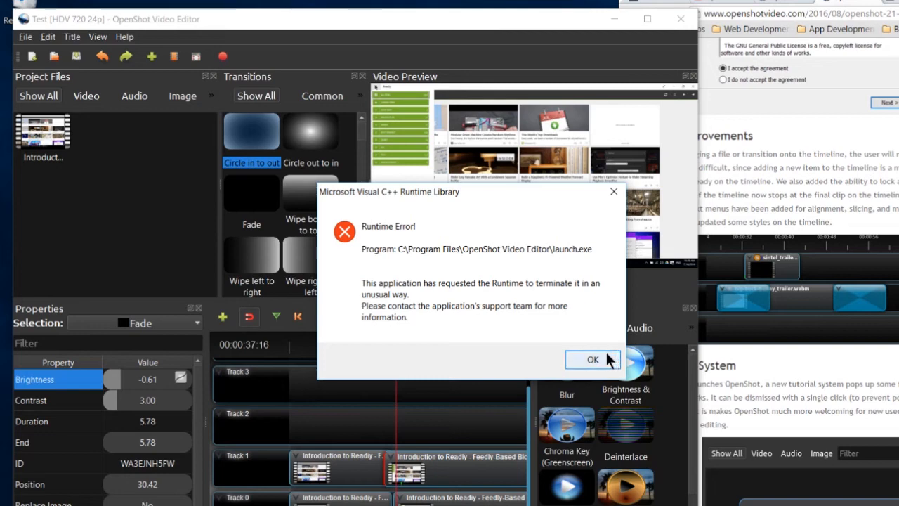
pyautogui.moveTo(601, 359)
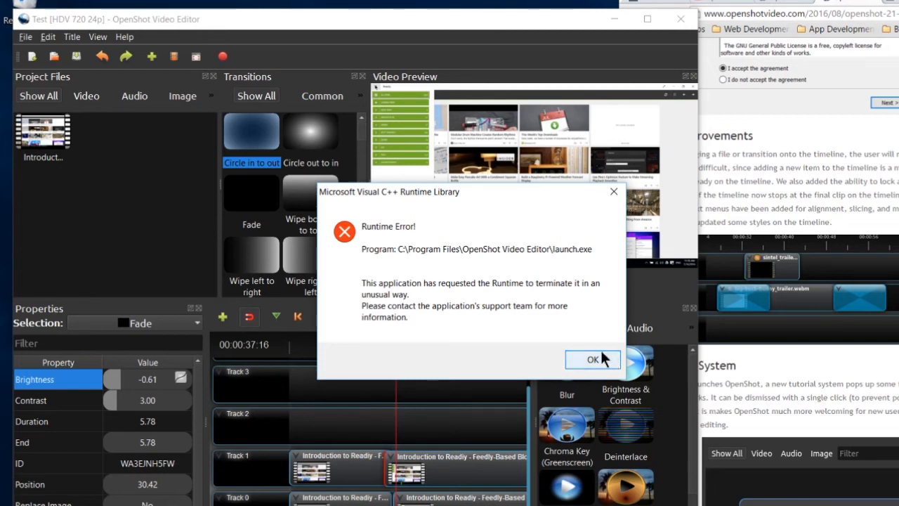
# Step: Acknowledge the Visual C++ runtime error so the crashed editor shuts down
pyautogui.click(593, 360)
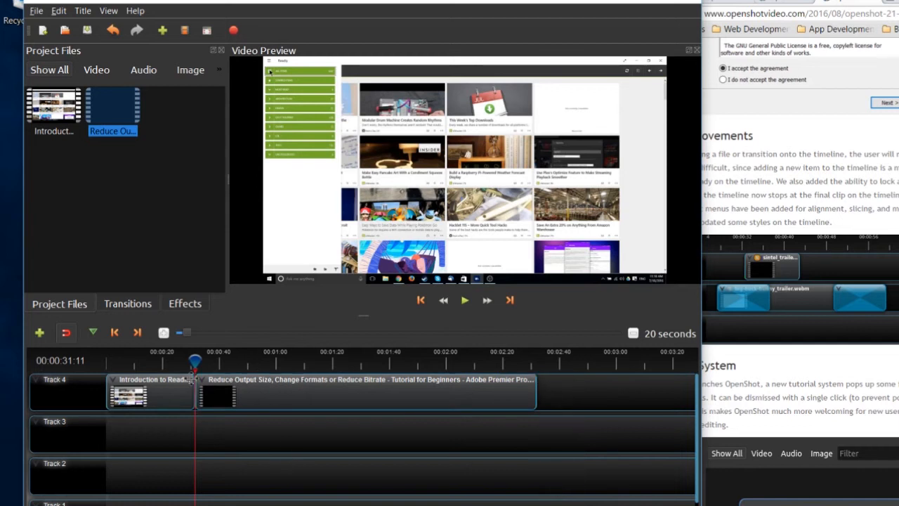
# Step: Overlap the two Track 4 clips, then play and pause the preview of the fade
pyautogui.moveTo(193, 362); pyautogui.dragTo(172, 362)
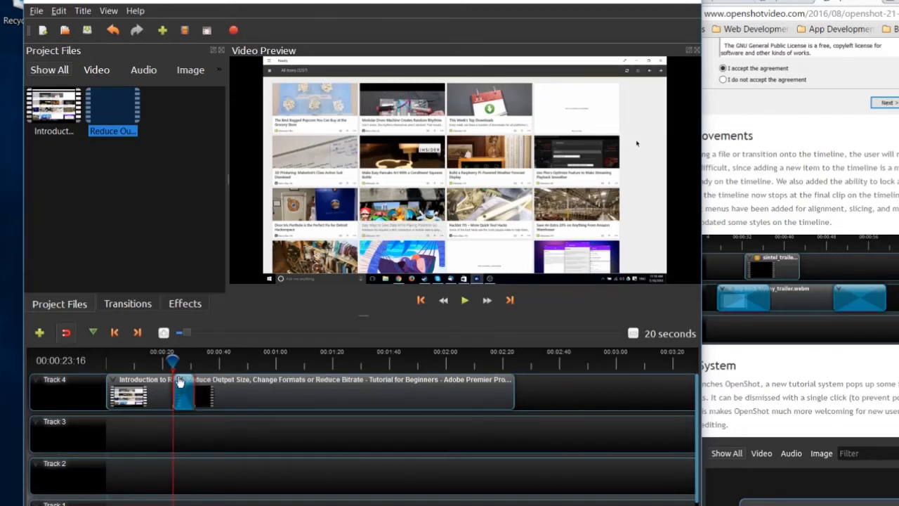
pyautogui.click(464, 301)
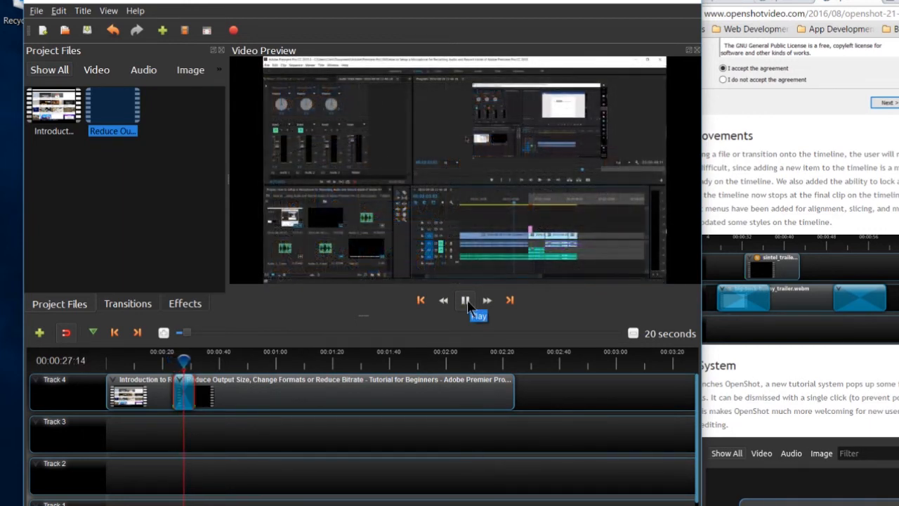
pyautogui.click(465, 301)
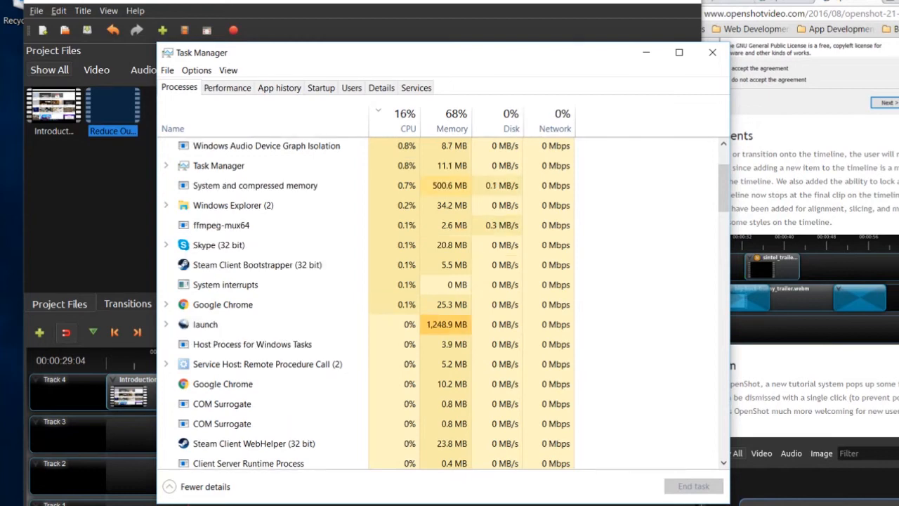
# Step: Review the OpenShot process's CPU and memory usage in Task Manager's Processes list
pyautogui.click(711, 54)
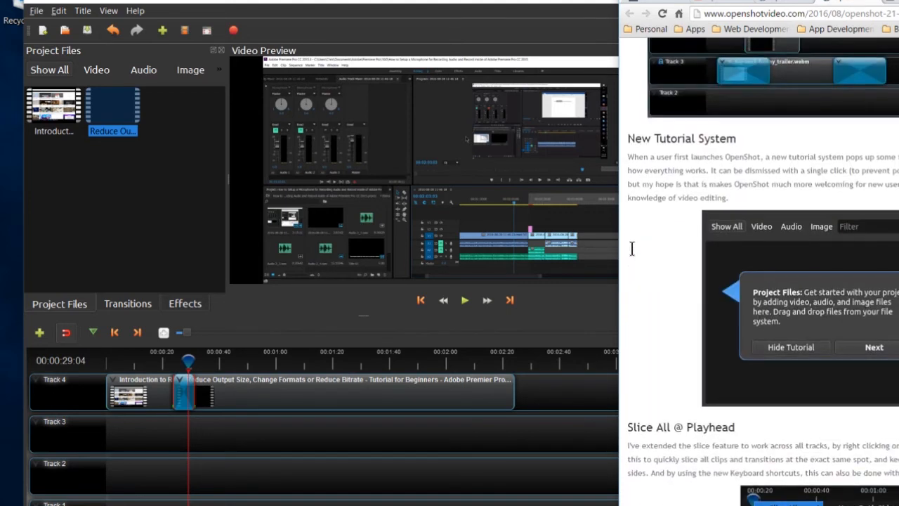
# Step: Scroll the release article past Timeline Improvements and New Tutorial System to keyboard shortcuts
pyautogui.scroll(-3)
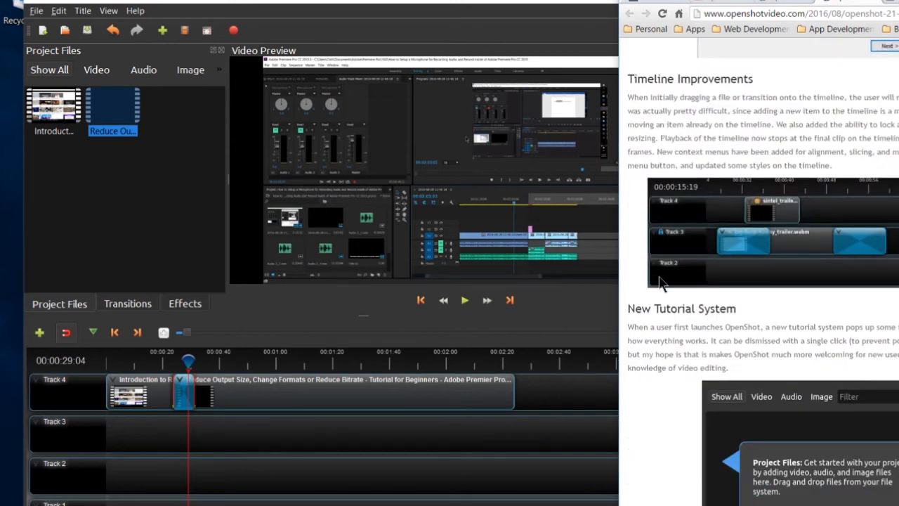
pyautogui.scroll(-3)
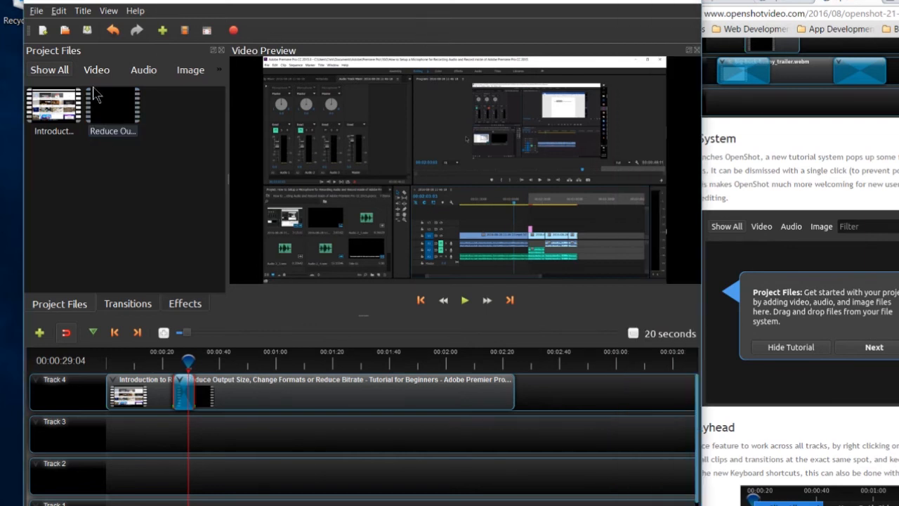
pyautogui.moveTo(154, 115)
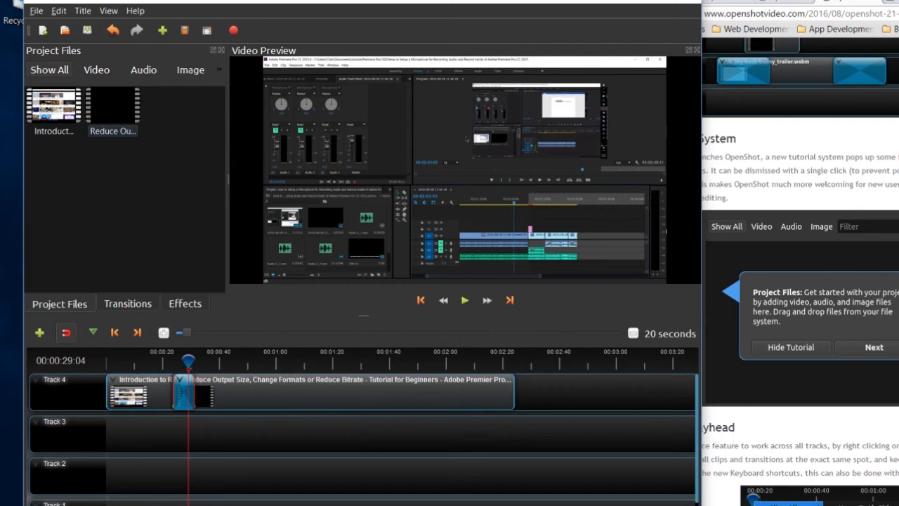
pyautogui.scroll(-3)
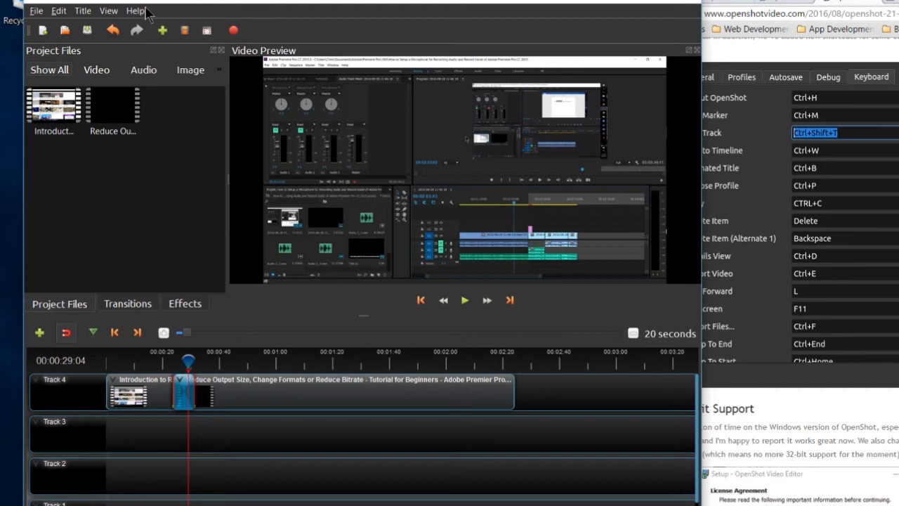
# Step: Launch Help > Tutorial and advance past the Project Files and Video Preview tips
pyautogui.click(135, 11)
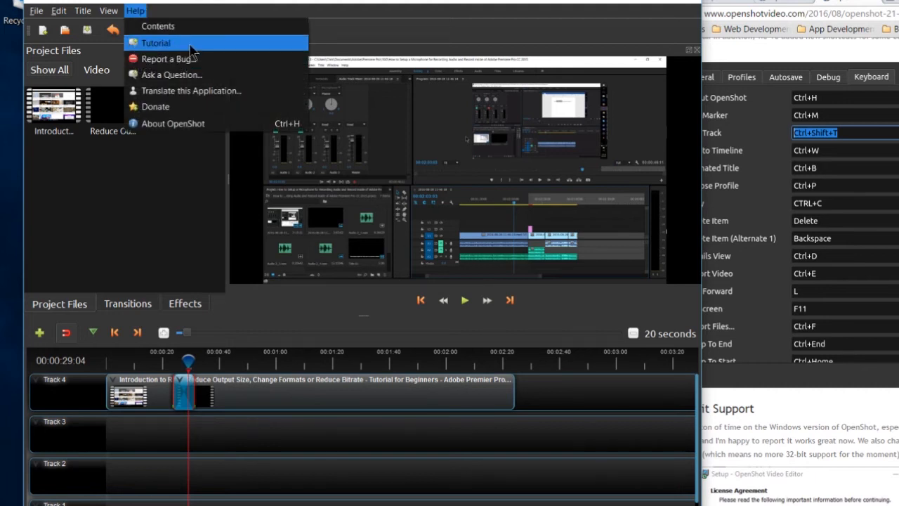
pyautogui.click(155, 43)
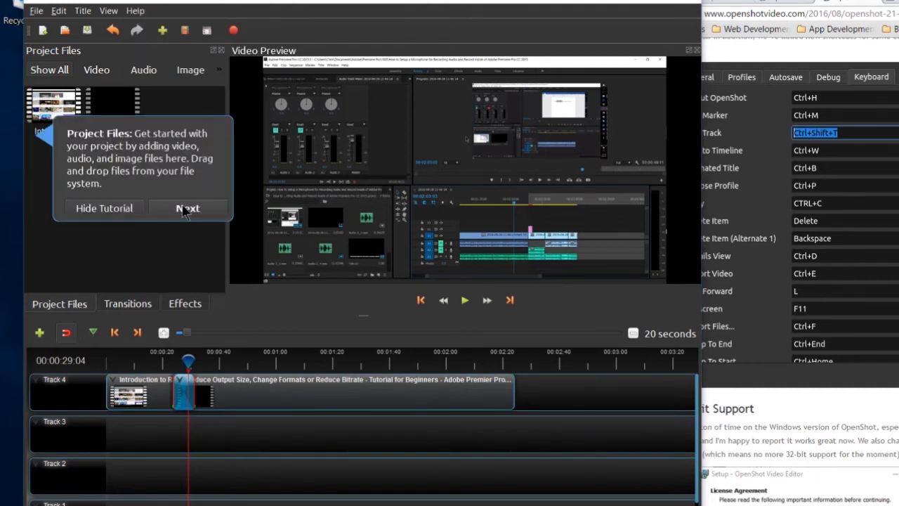
pyautogui.click(188, 207)
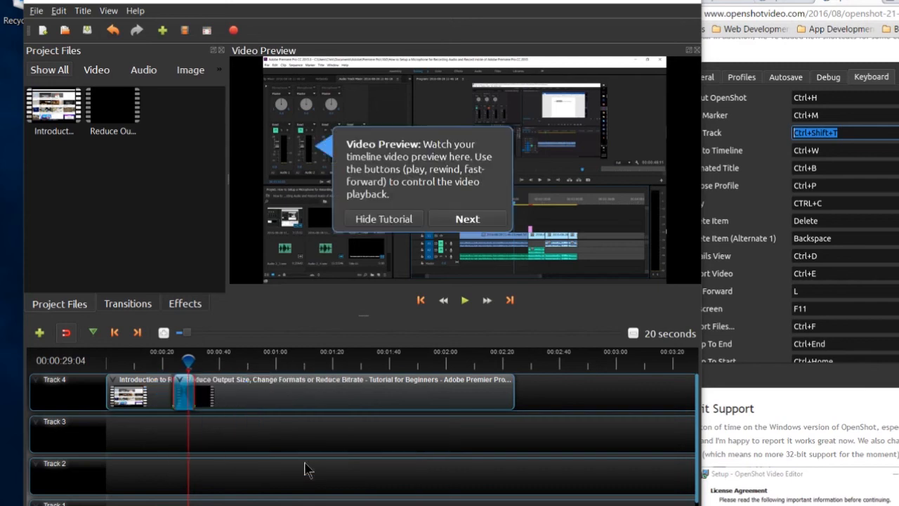
pyautogui.click(467, 219)
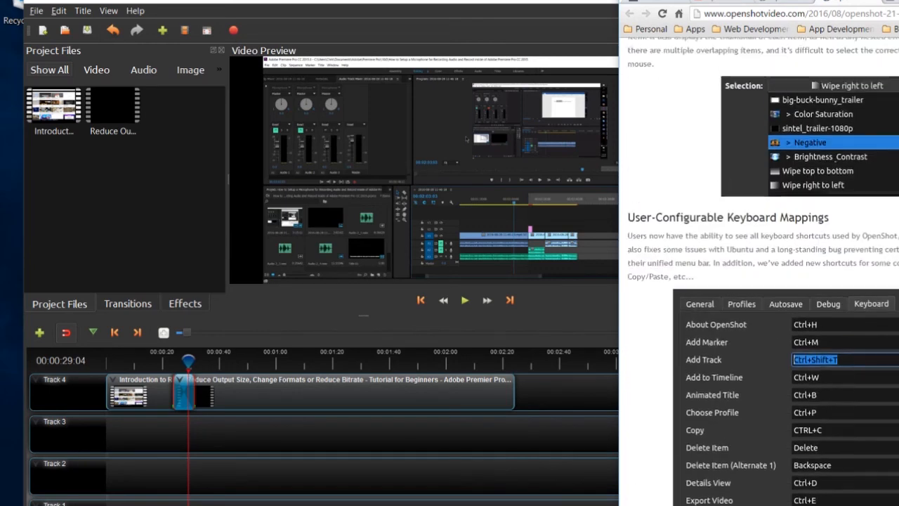
# Step: Scroll the release article down to the Slice All @ Playhead section
pyautogui.scroll(-3)
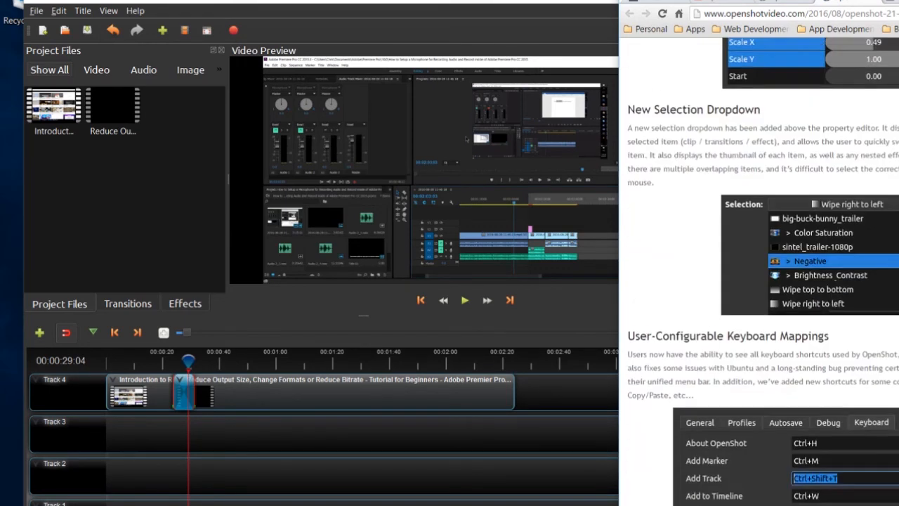
pyautogui.scroll(-3)
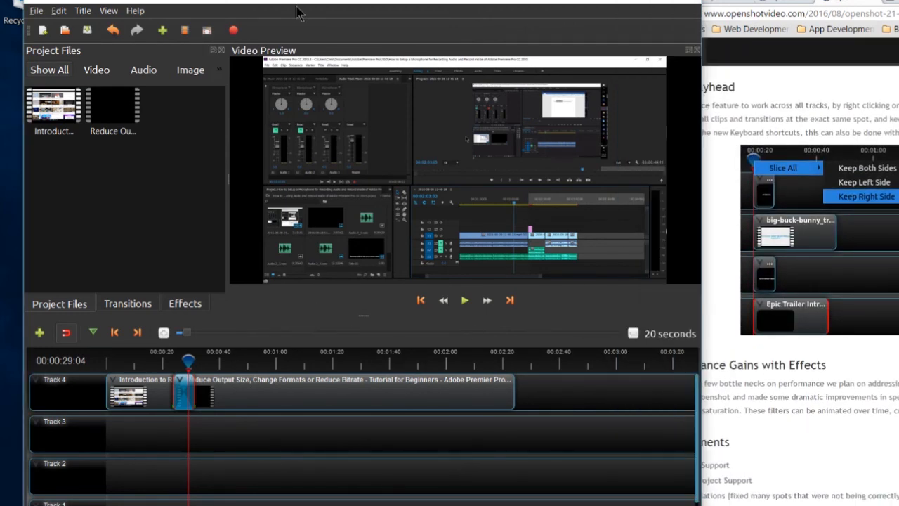
pyautogui.moveTo(315, 28)
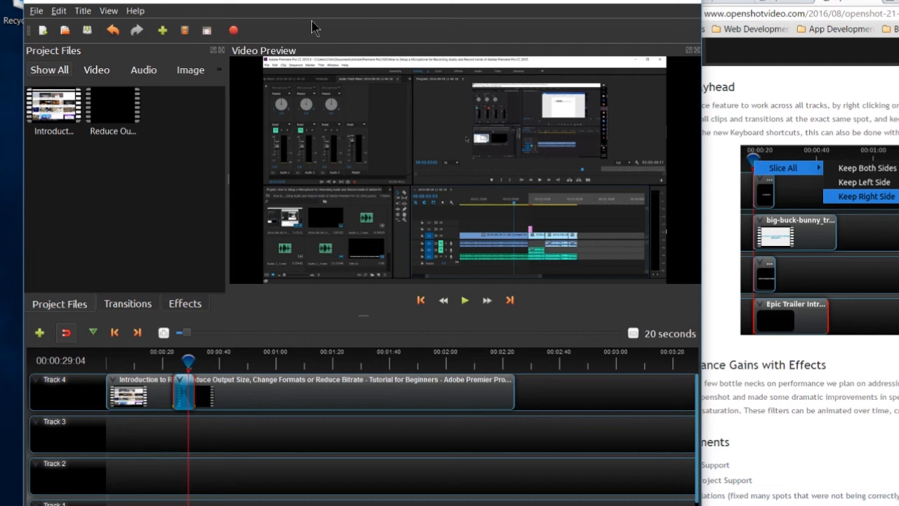
pyautogui.moveTo(321, 4)
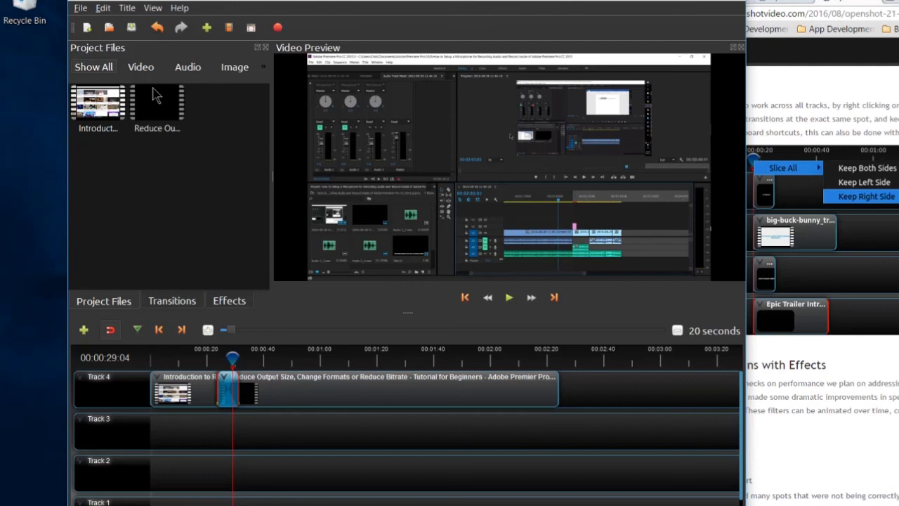
pyautogui.moveTo(228, 148)
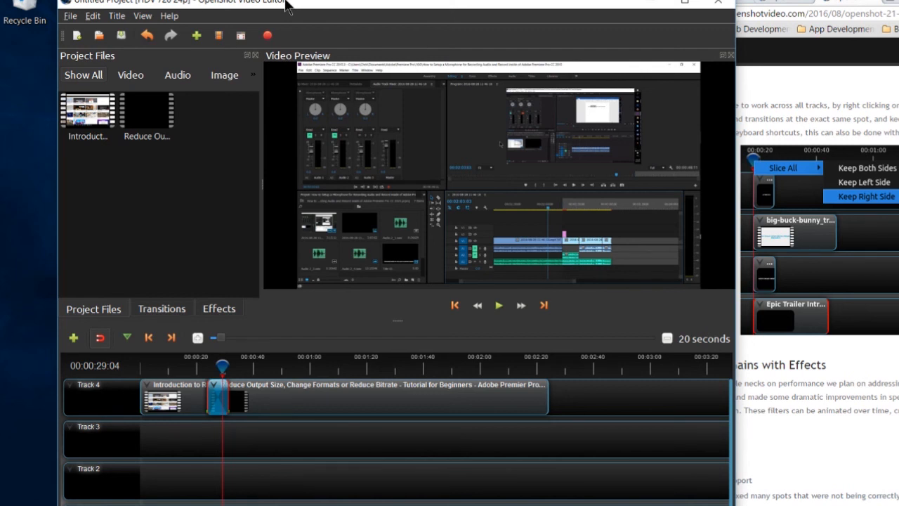
pyautogui.moveTo(314, 19)
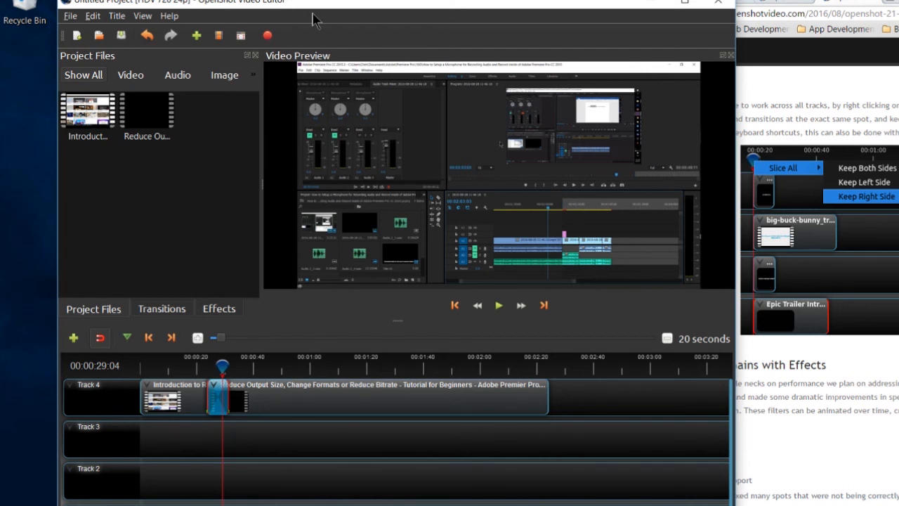
pyautogui.moveTo(340, 27)
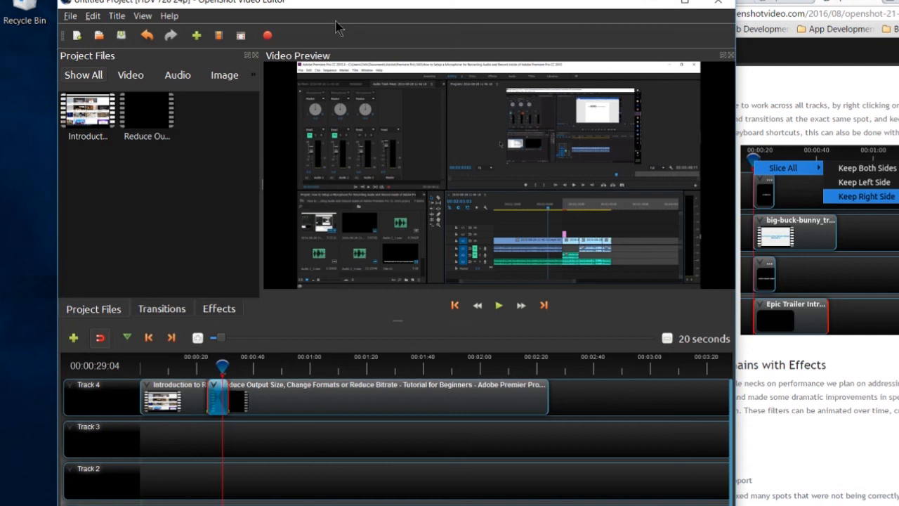
pyautogui.moveTo(331, 34)
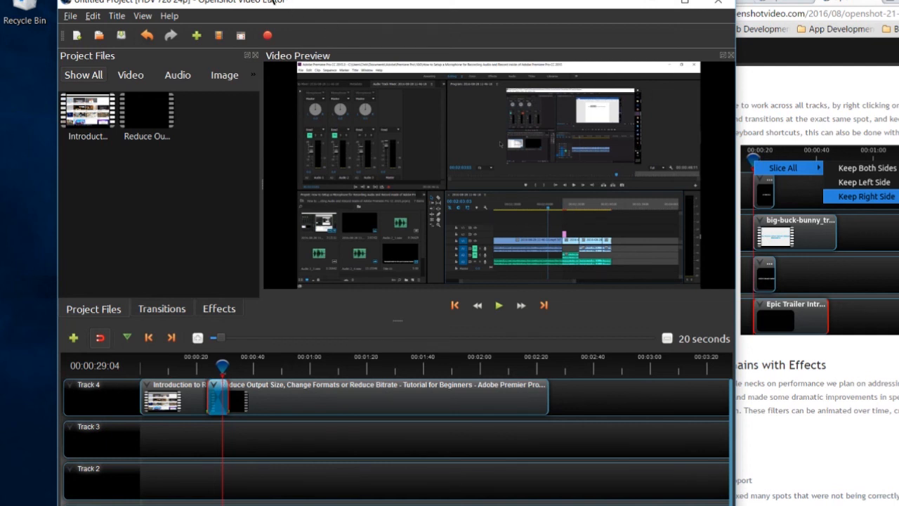
pyautogui.moveTo(302, 5)
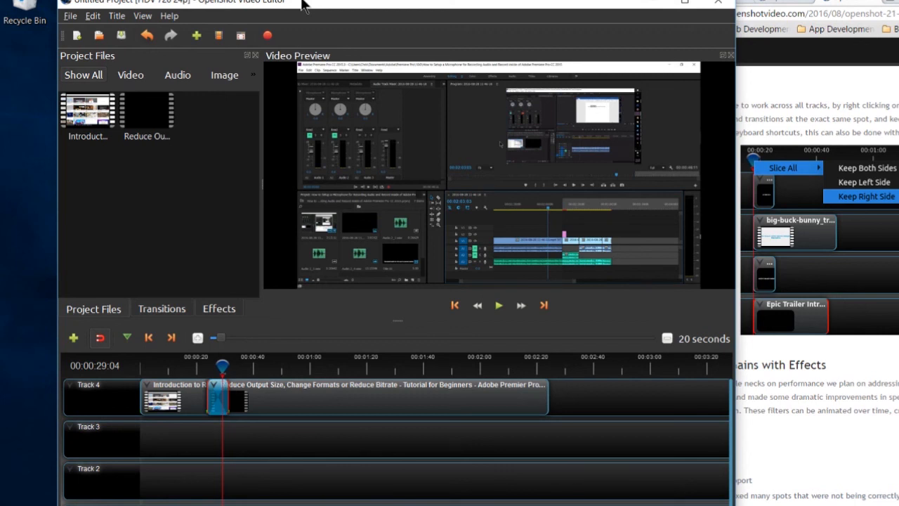
pyautogui.moveTo(179, 118)
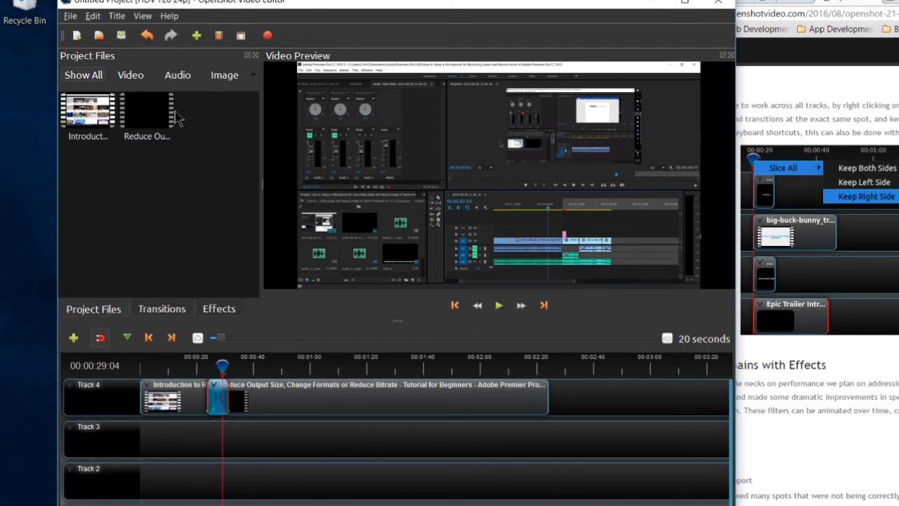
pyautogui.moveTo(306, 297)
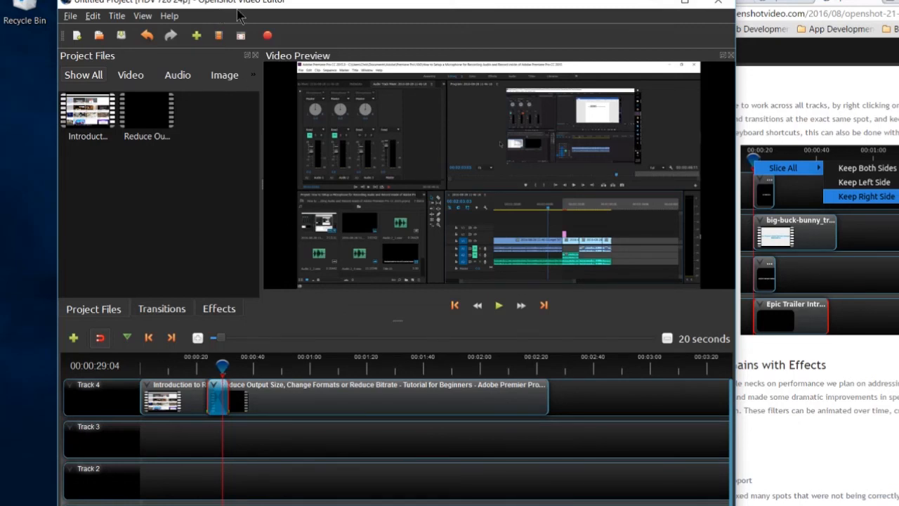
pyautogui.moveTo(344, 15)
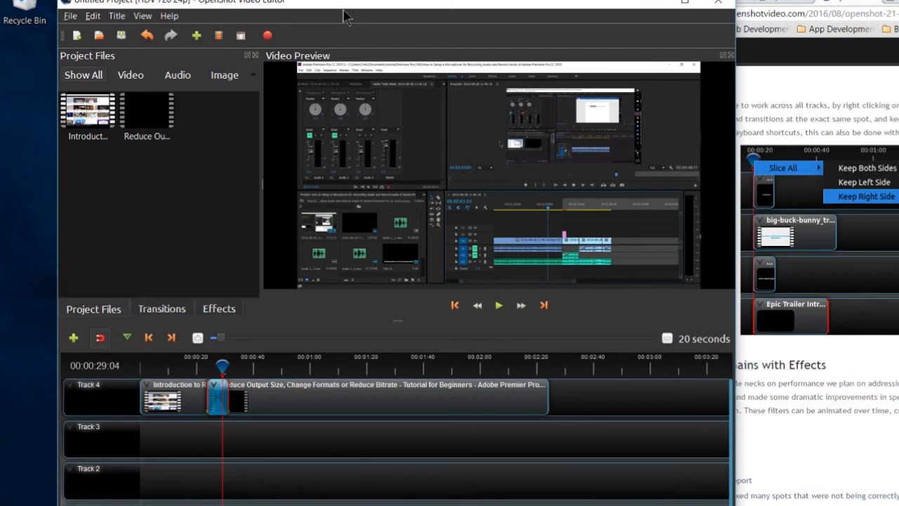